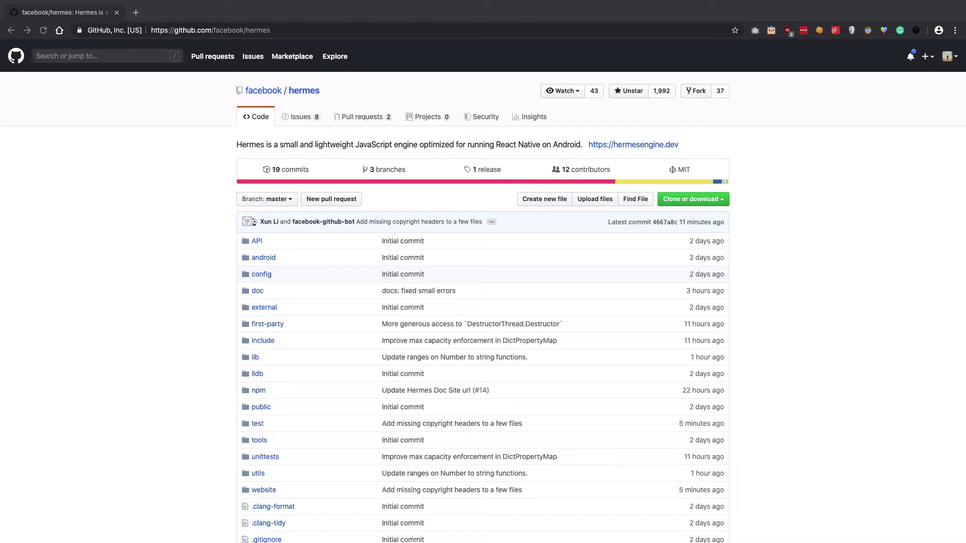
mouse_move(887, 194)
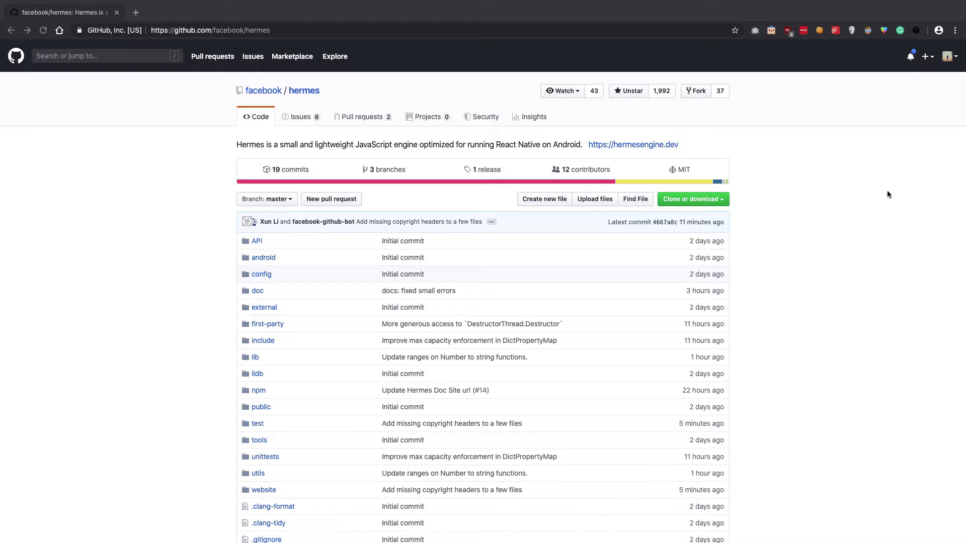
Bring up iTerm2 from the Dock and make it fill the whole screen.
scroll(down, 3)
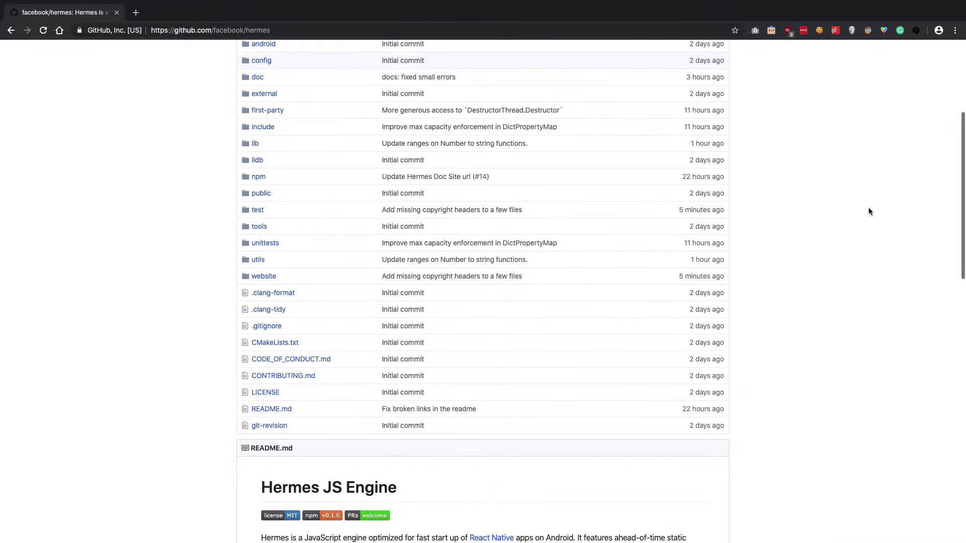
scroll(up, 3)
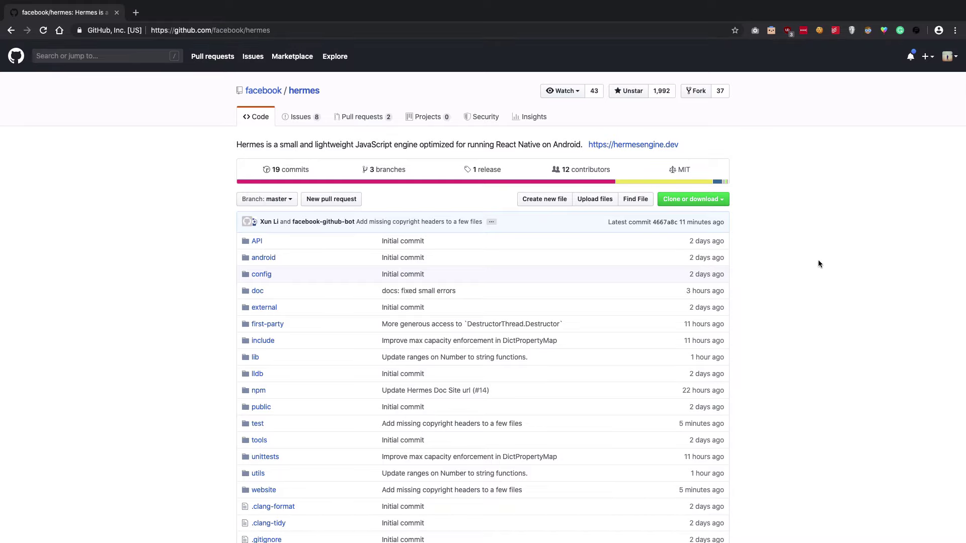
mouse_move(810, 273)
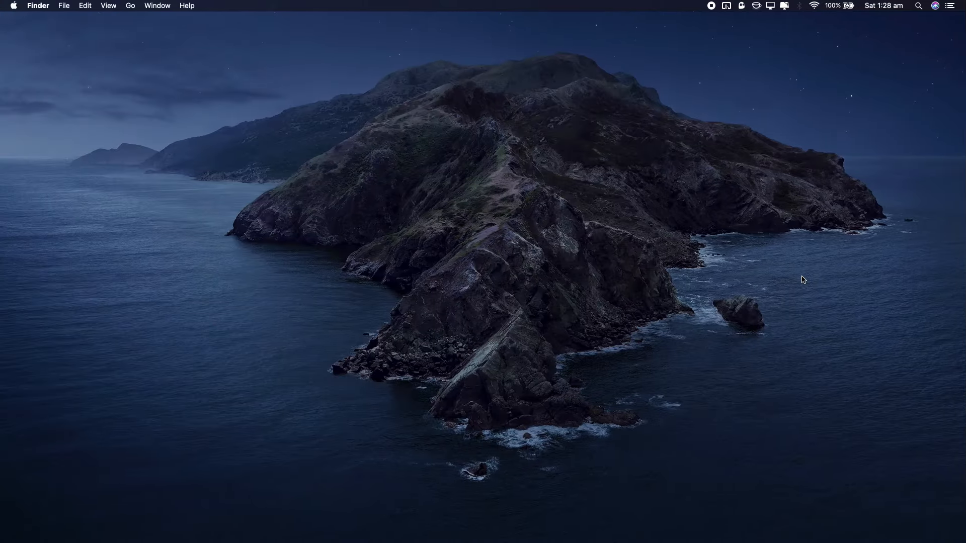
mouse_move(499, 522)
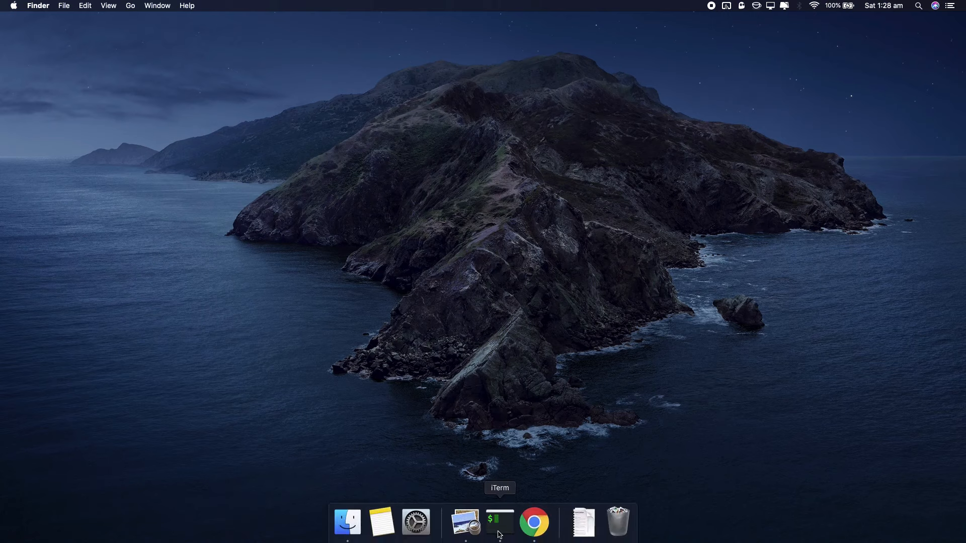
click(500, 523)
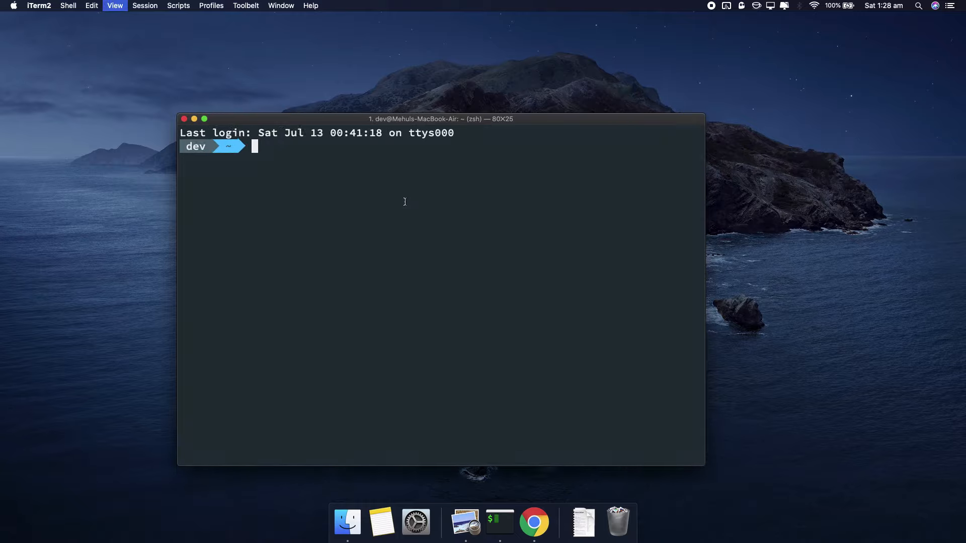
mouse_move(204, 119)
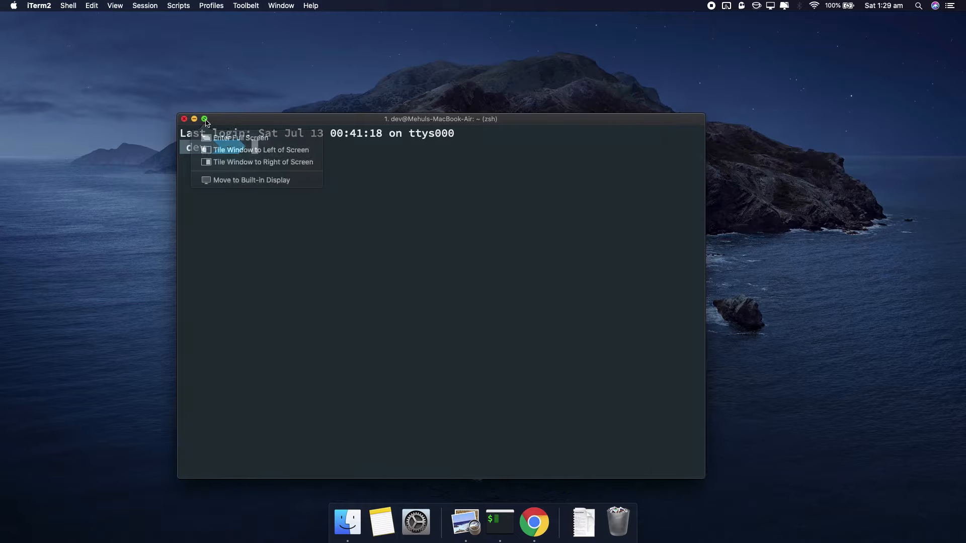
click(240, 138)
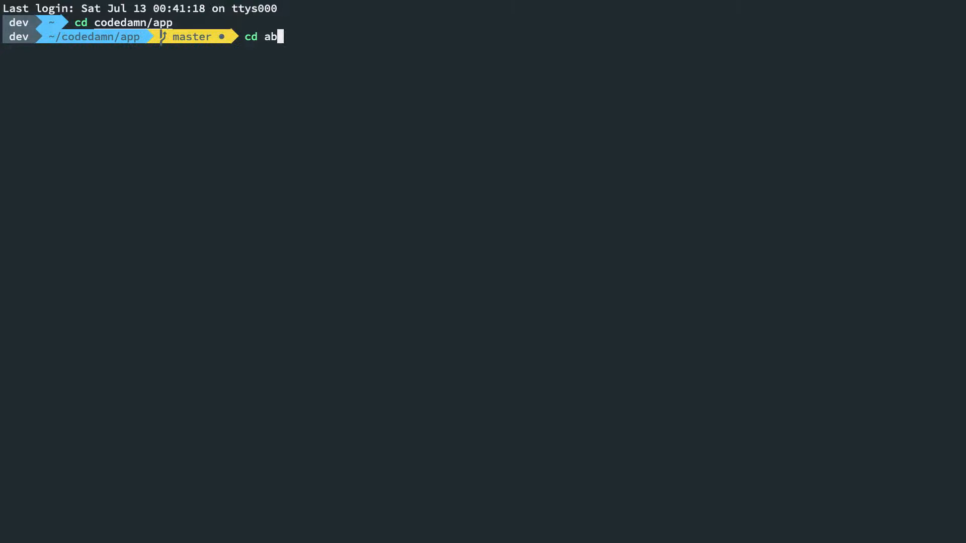
Go into android/app/build/outputs/apk/release and list the two 8.5M release APKs.
key(Backspace)
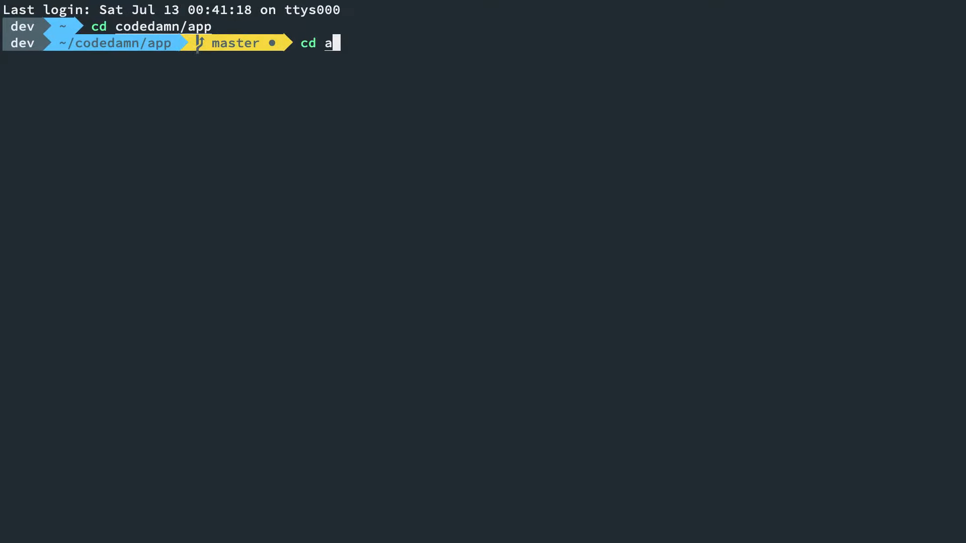
text(ndroid/app/)
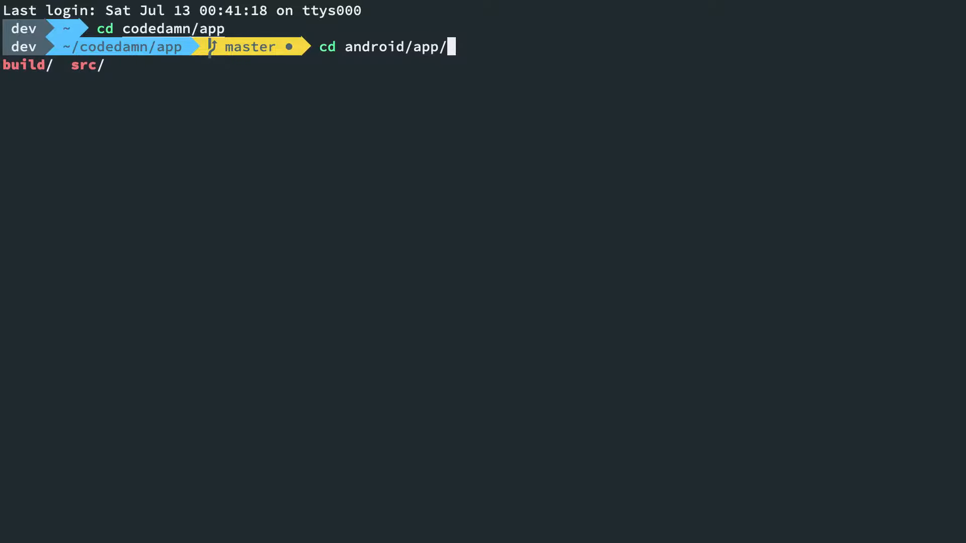
text(build/outputs/)
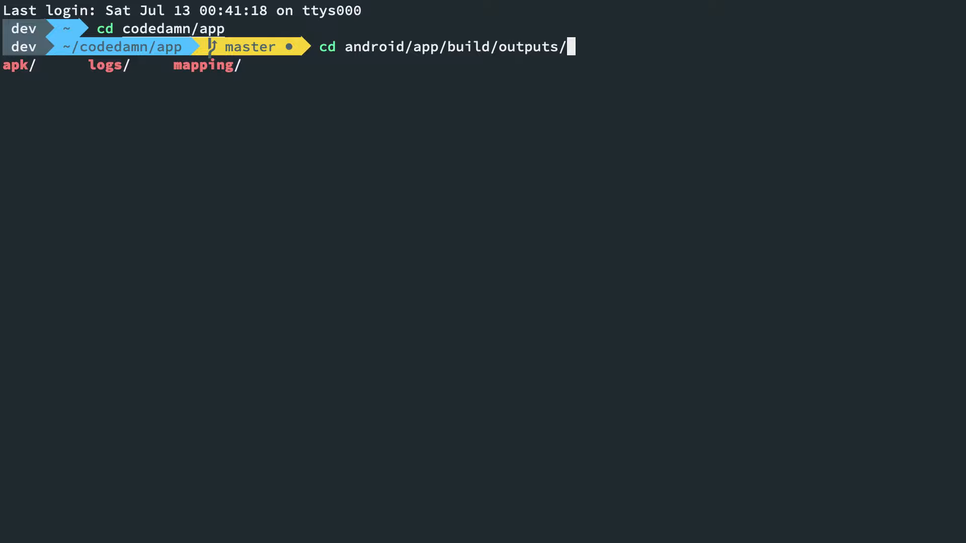
text(apk/release/)
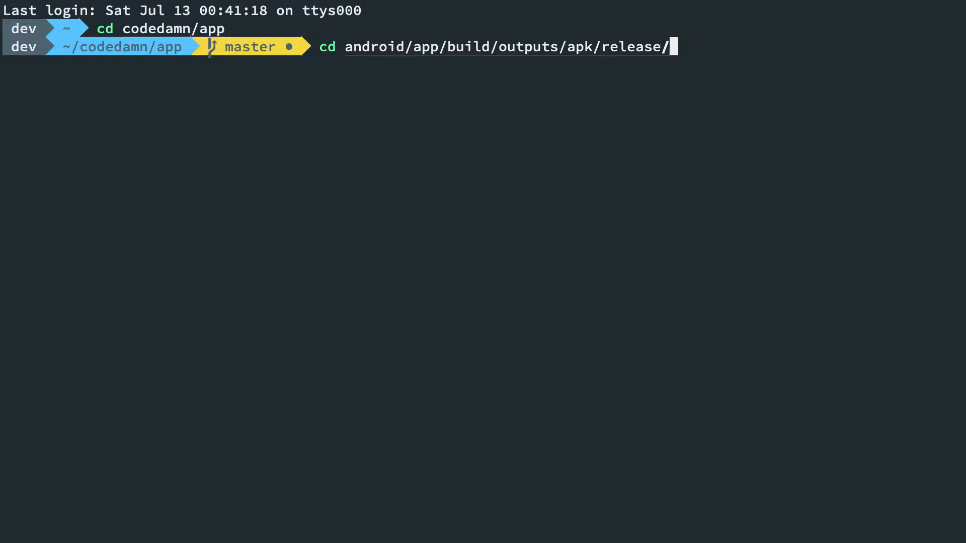
key(Return)
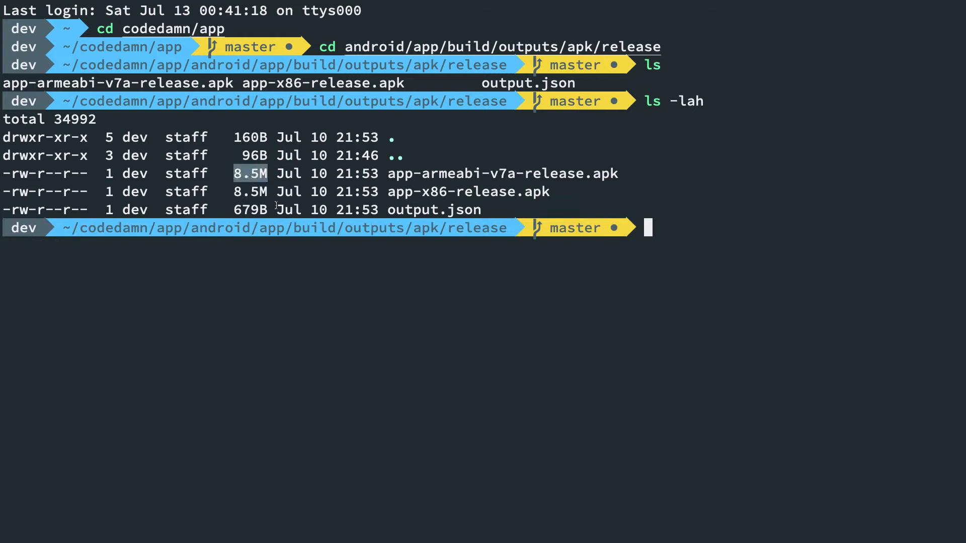
text(cd -)
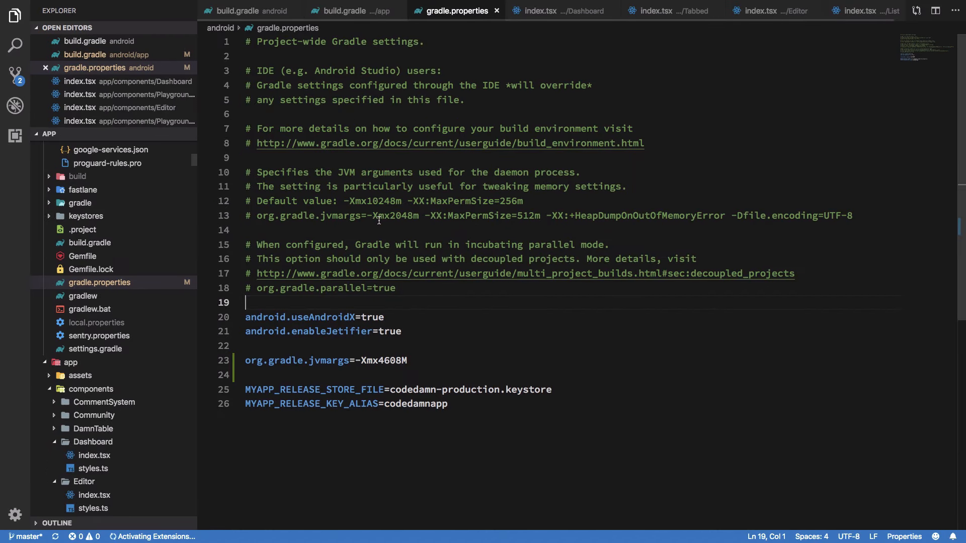
Locate android/app/build.gradle via the quick file finder and find the project.ext.react block.
key(ctrl+p)
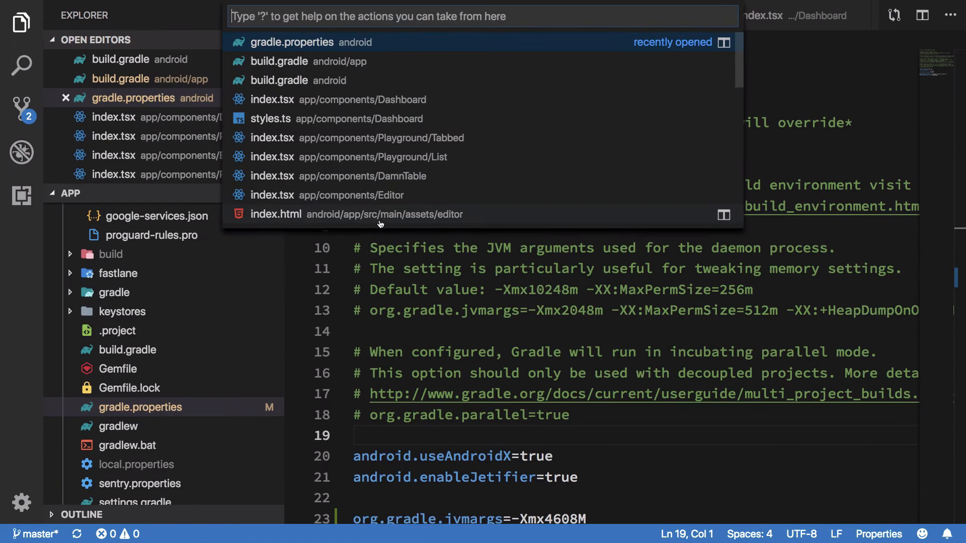
text(build.)
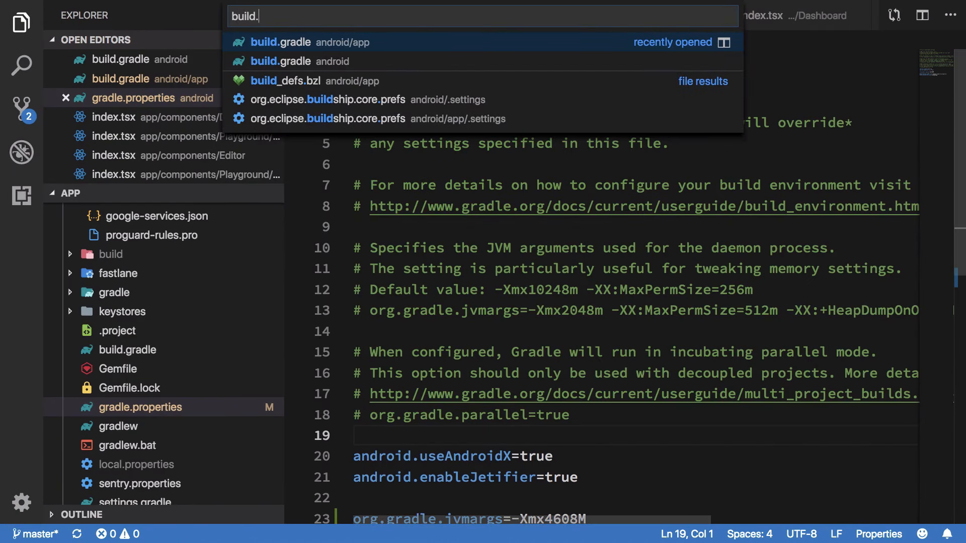
click(281, 42)
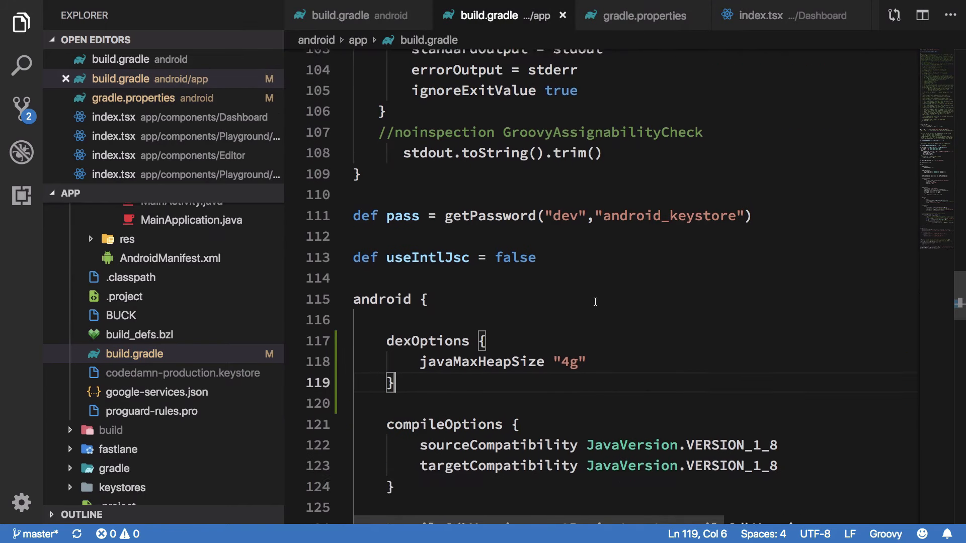
scroll(up, 3)
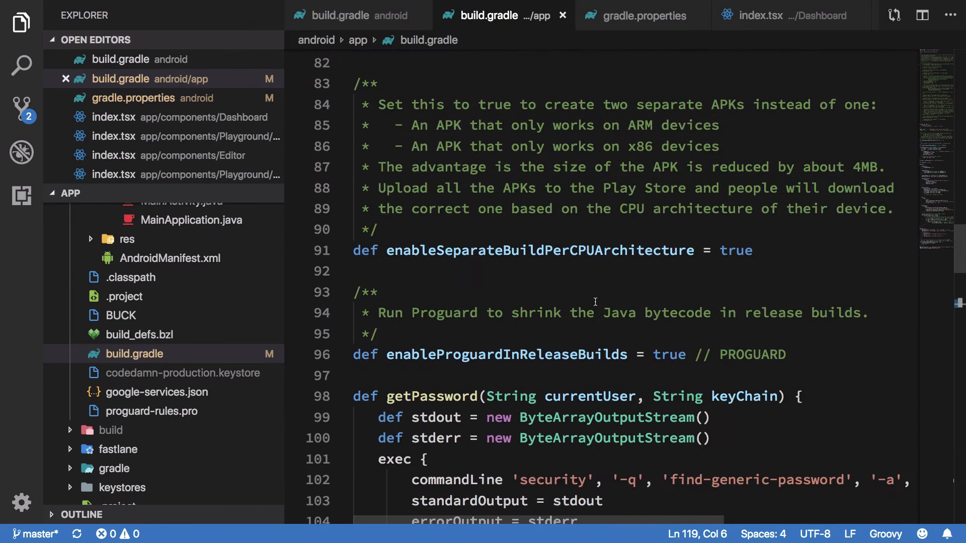
scroll(down, 3)
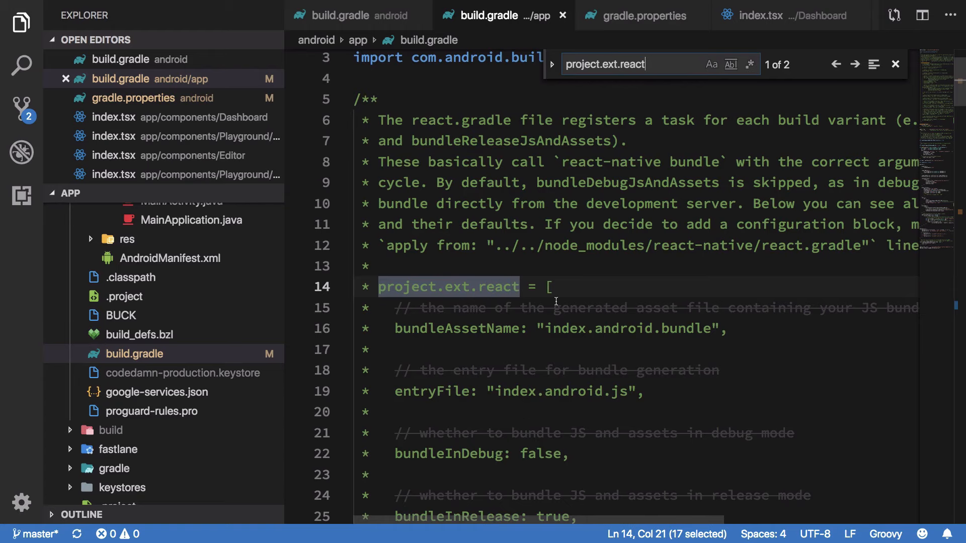
Add enableHermes: true after the entryFile entry in project.ext.react.
click(854, 65)
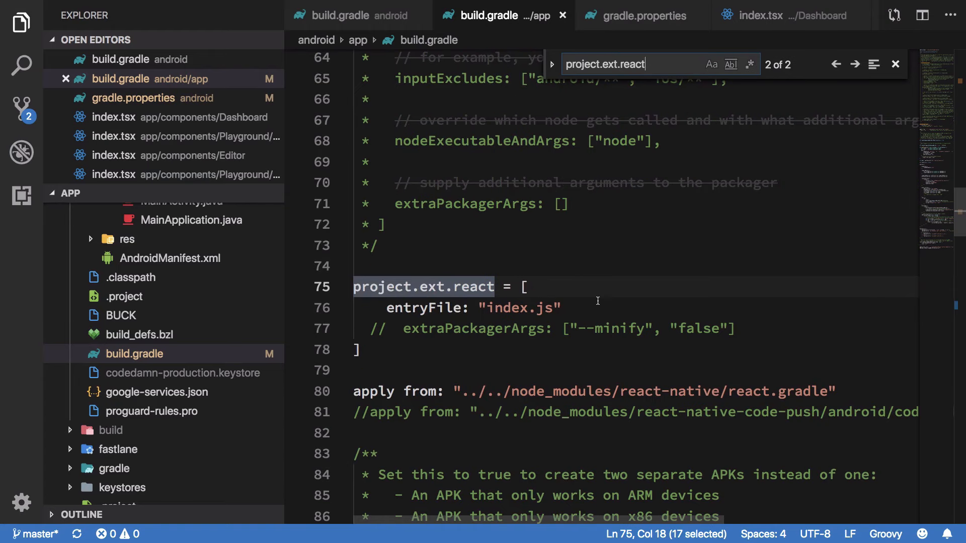
text(,)
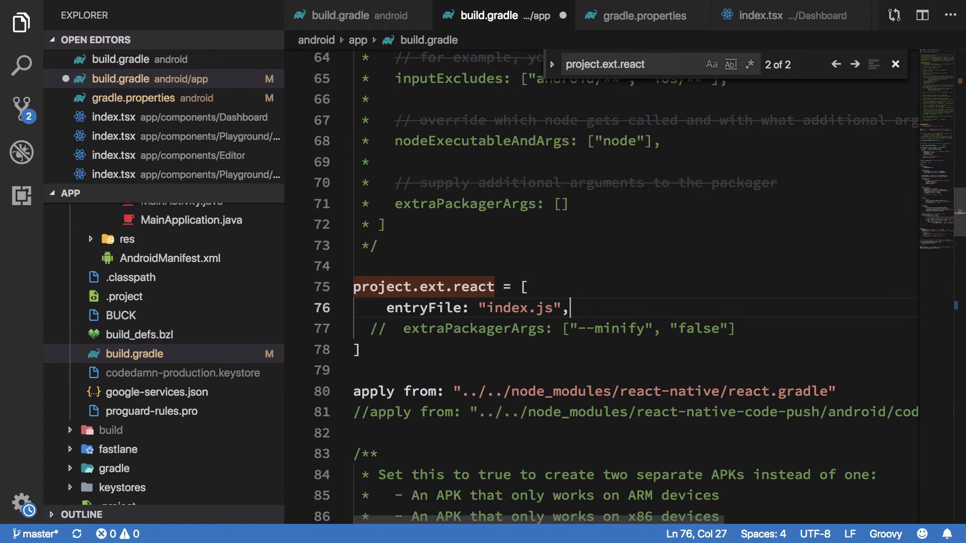
text(enableHermes: true)
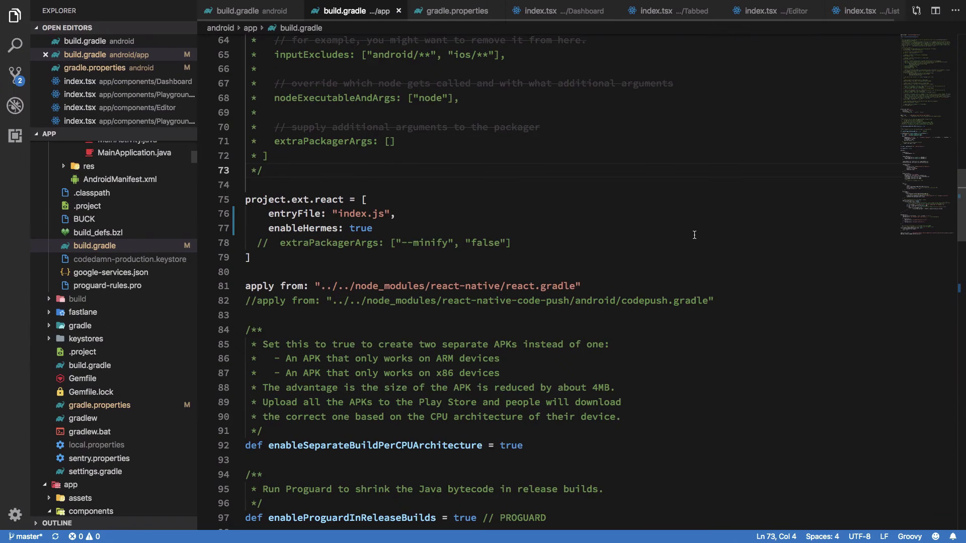
click(71, 485)
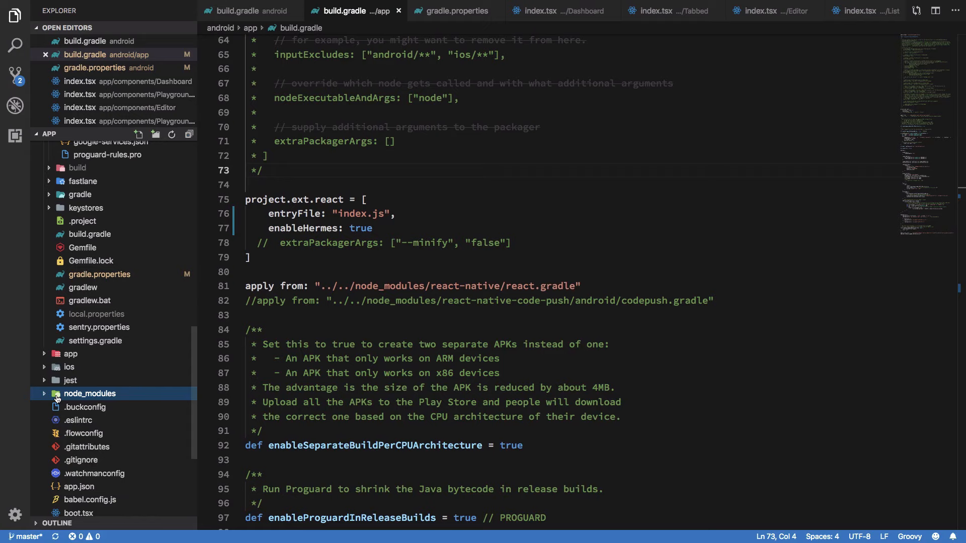
scroll(down, 3)
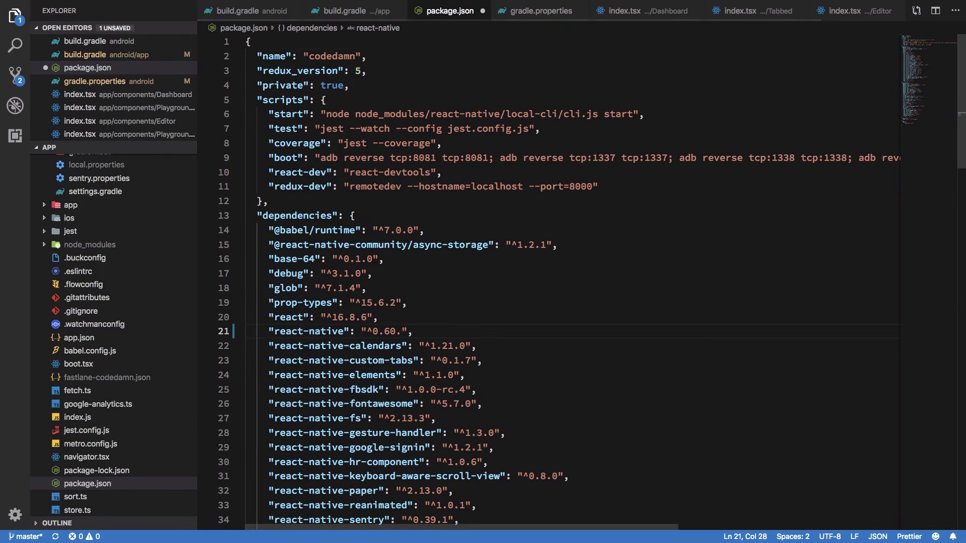
text(3)
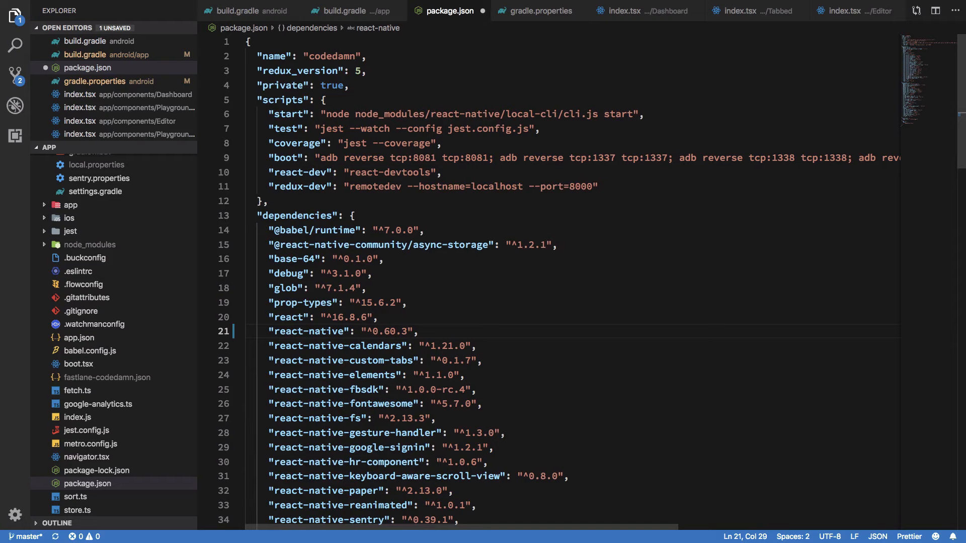
mouse_move(435, 383)
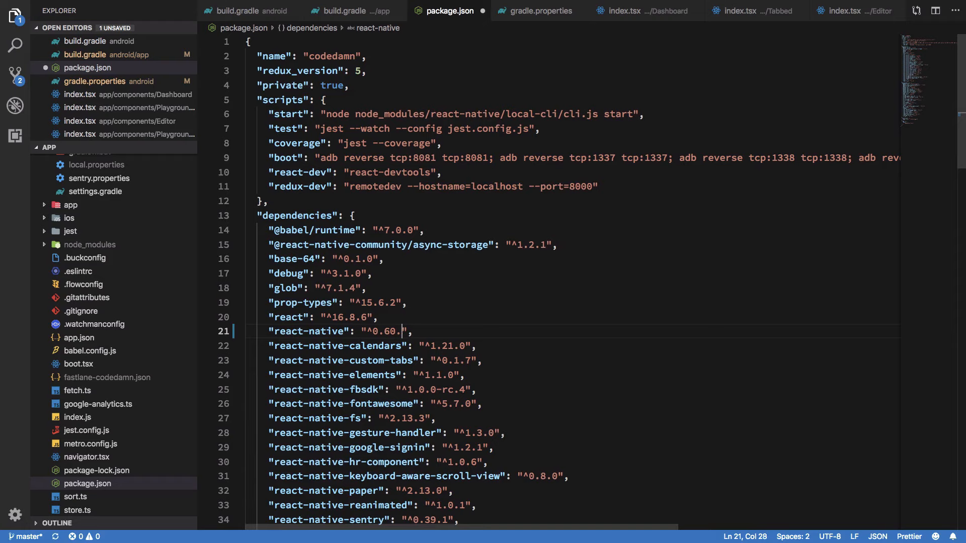
text(0)
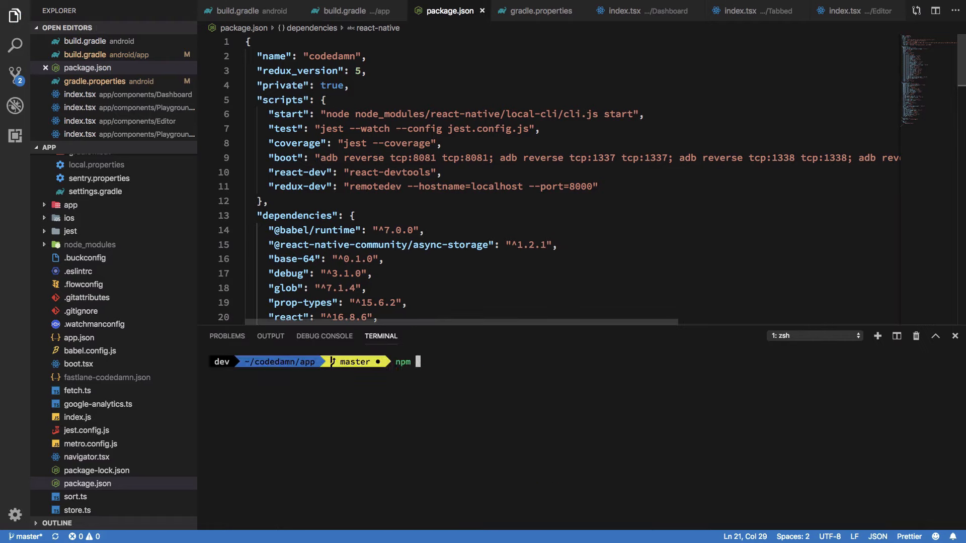
text(i react-native@)
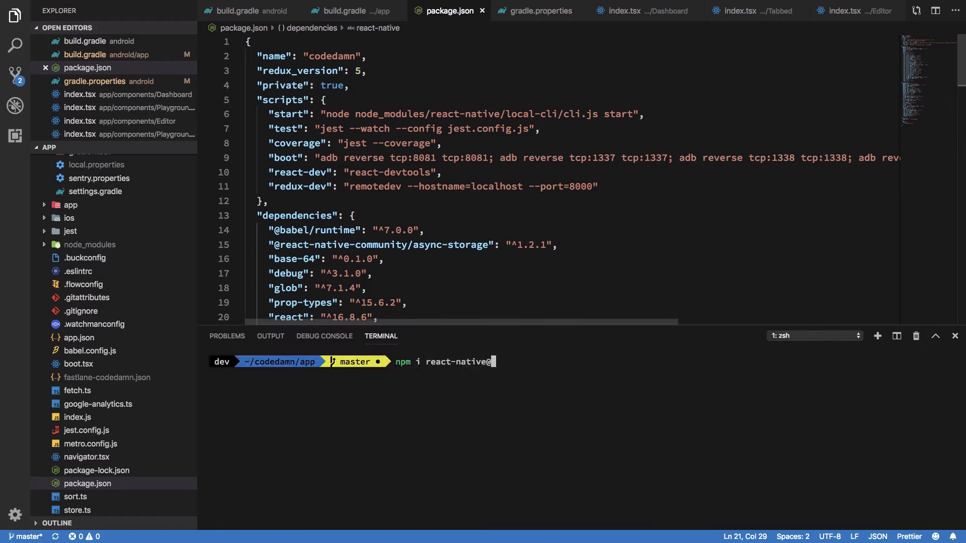
text(0.60.3 --save)
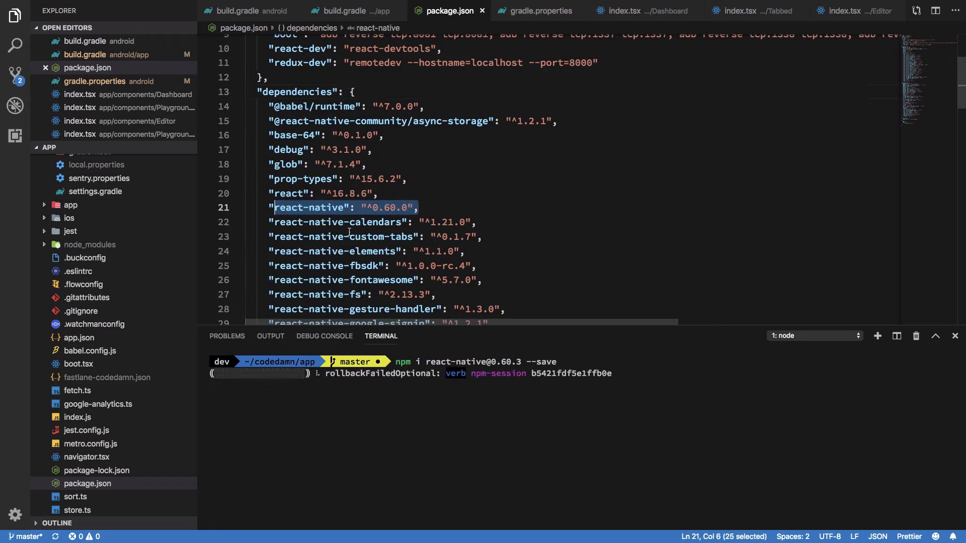
mouse_move(386, 207)
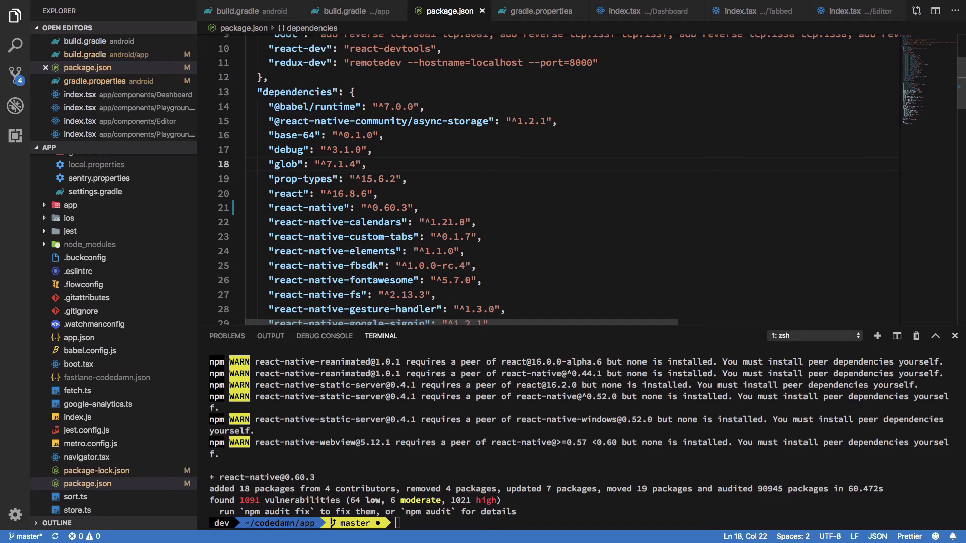
click(416, 120)
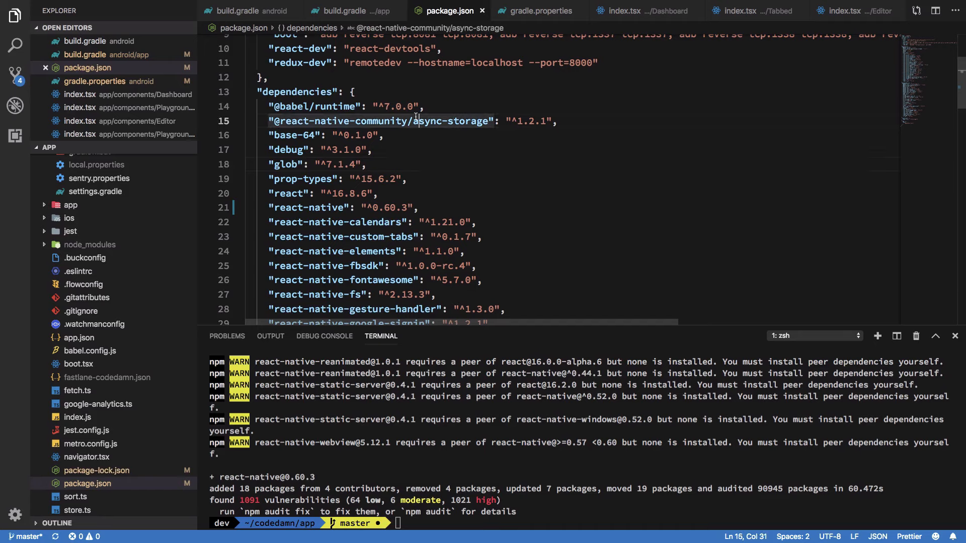
key(ctrl+f)
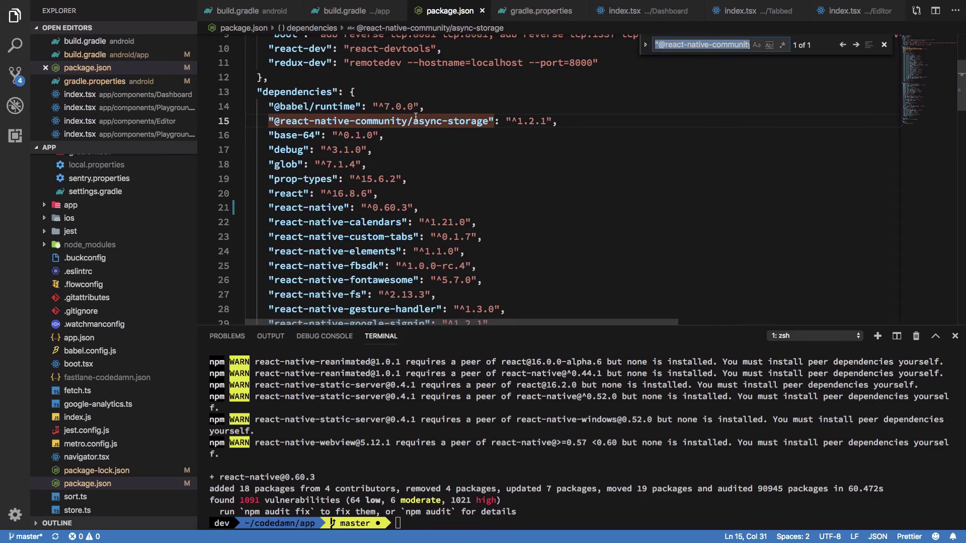
text(@babel/core": "^7.5",)
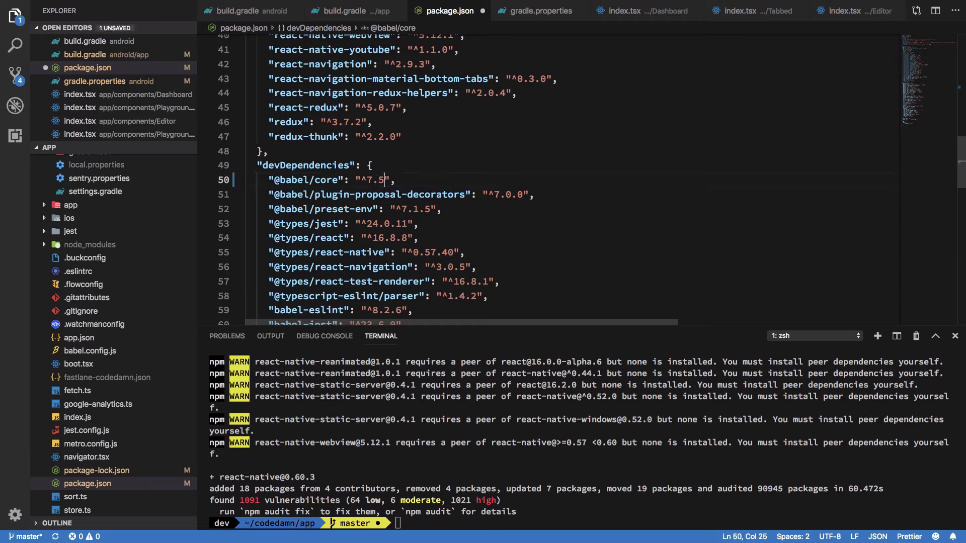
text(4.0",)
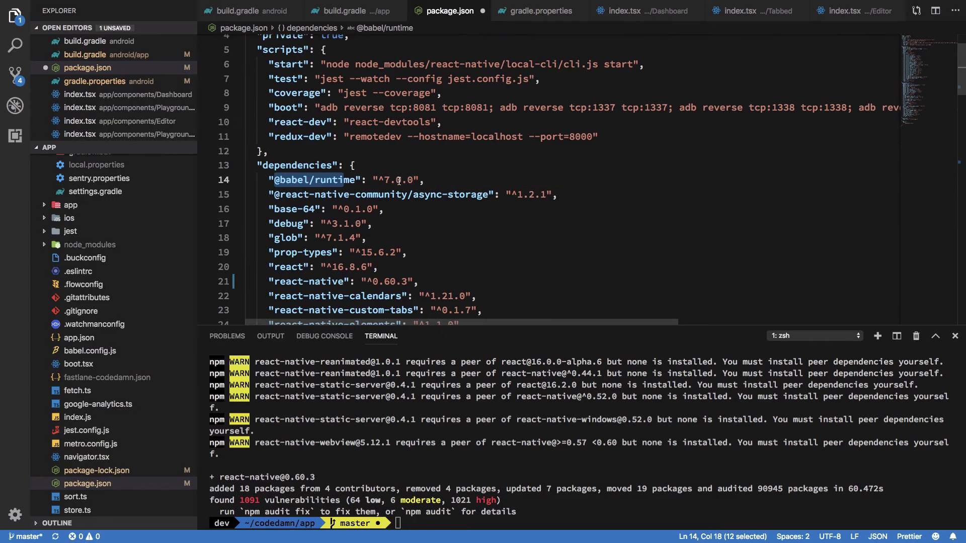
text(7.5.)
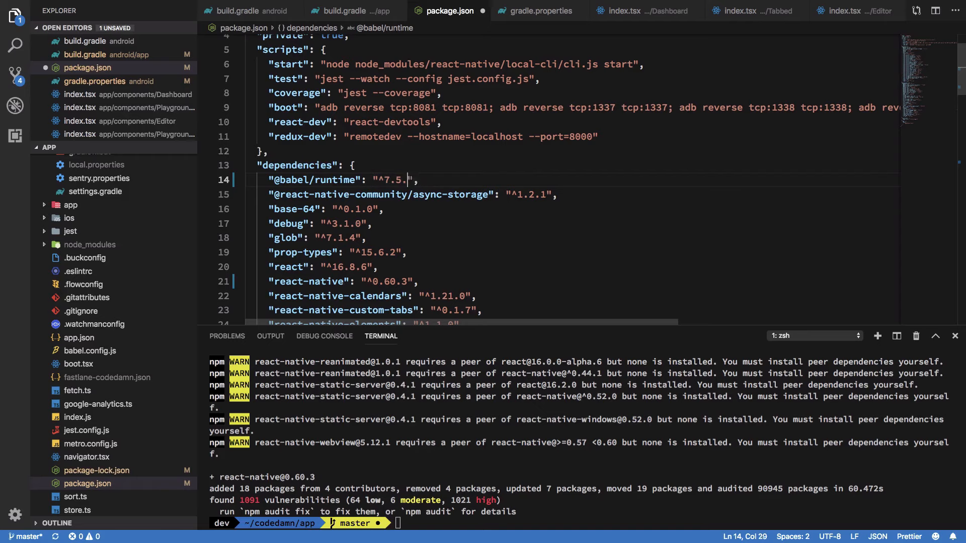
text(4)
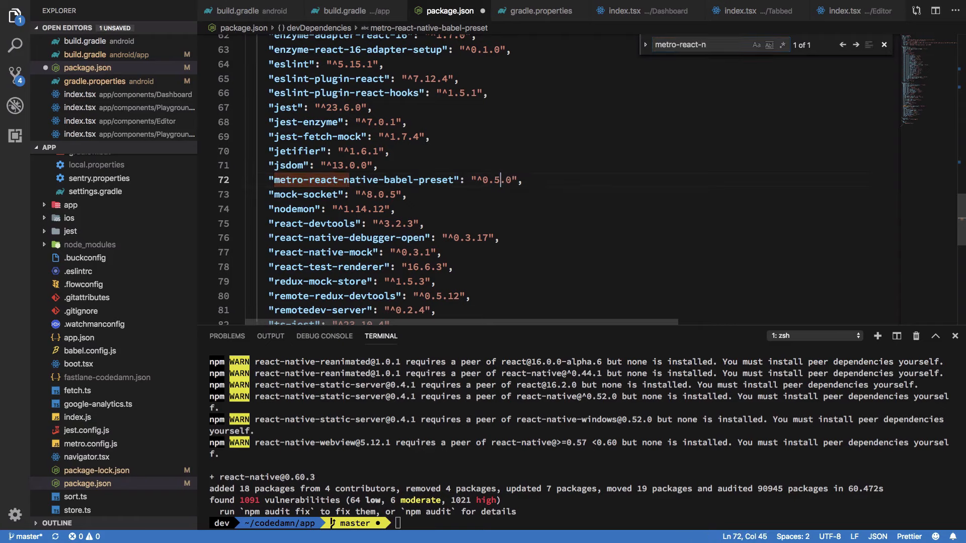
text(5)
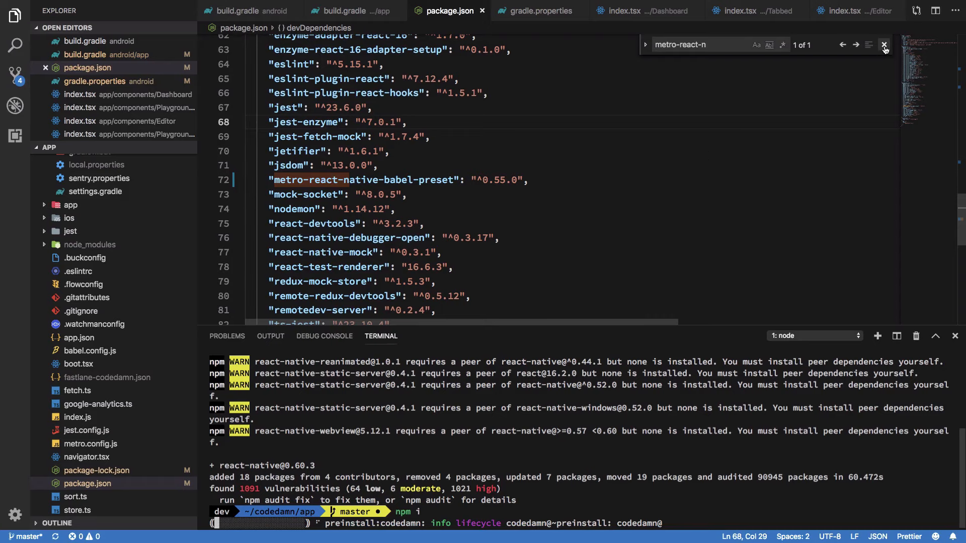
Close the search, reinstall with npm i, and return to the app-level build.gradle.
click(884, 45)
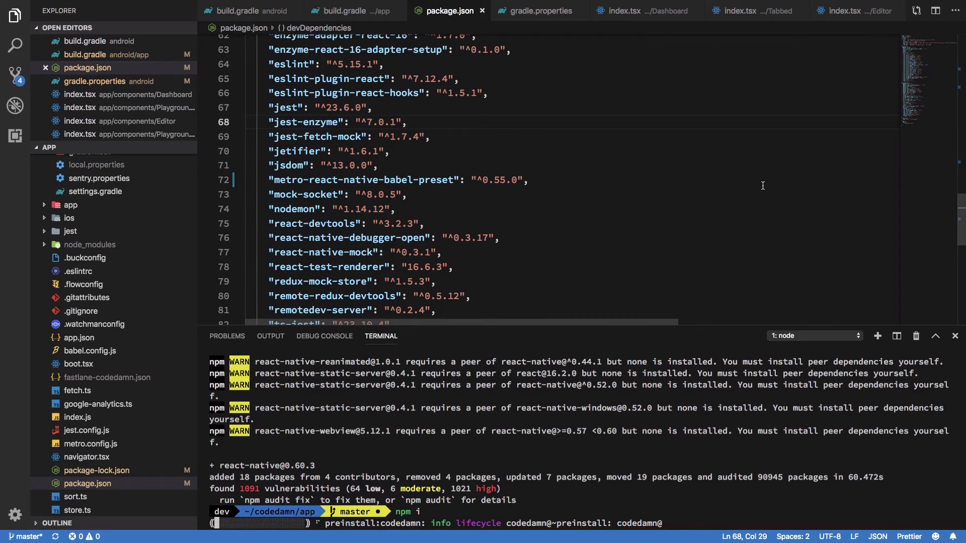
click(345, 10)
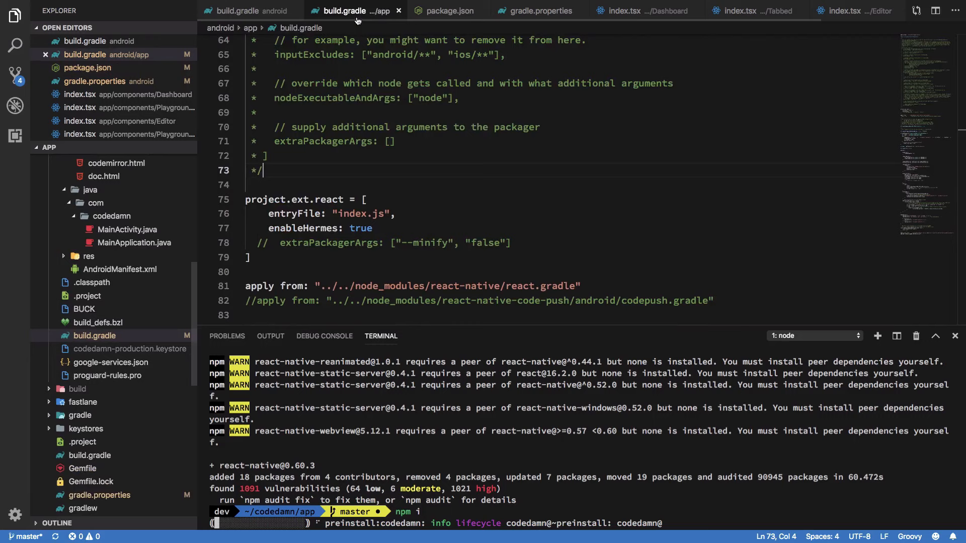
double_click(303, 229)
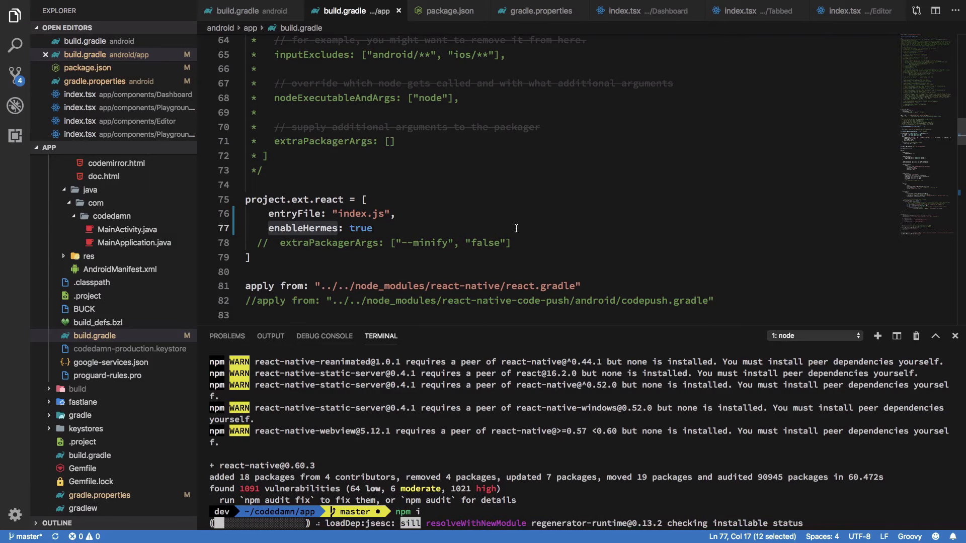
scroll(down, 3)
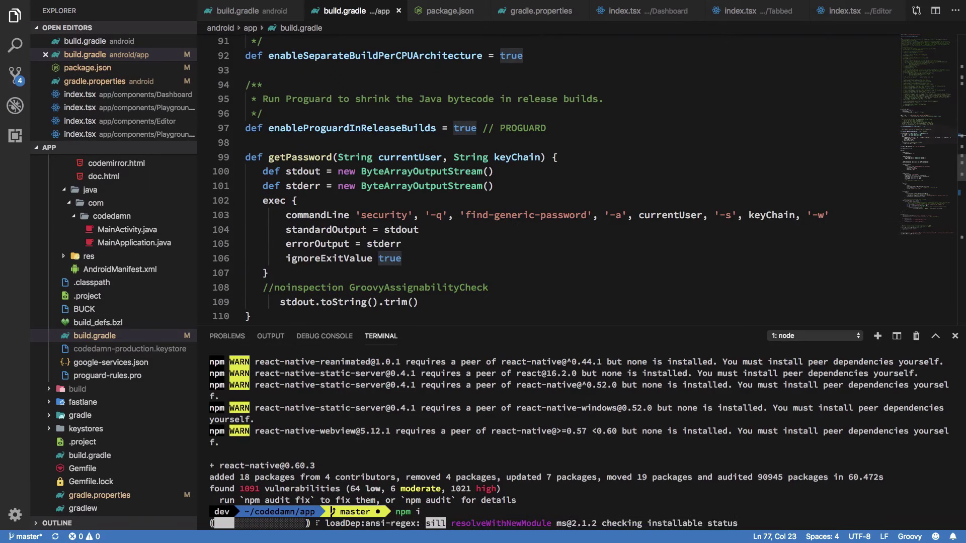
scroll(down, 3)
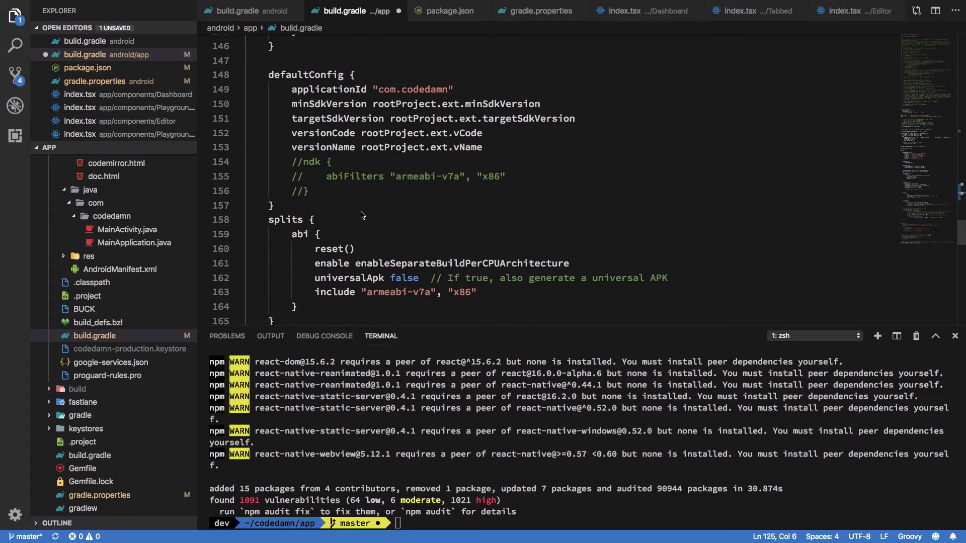
scroll(down, 3)
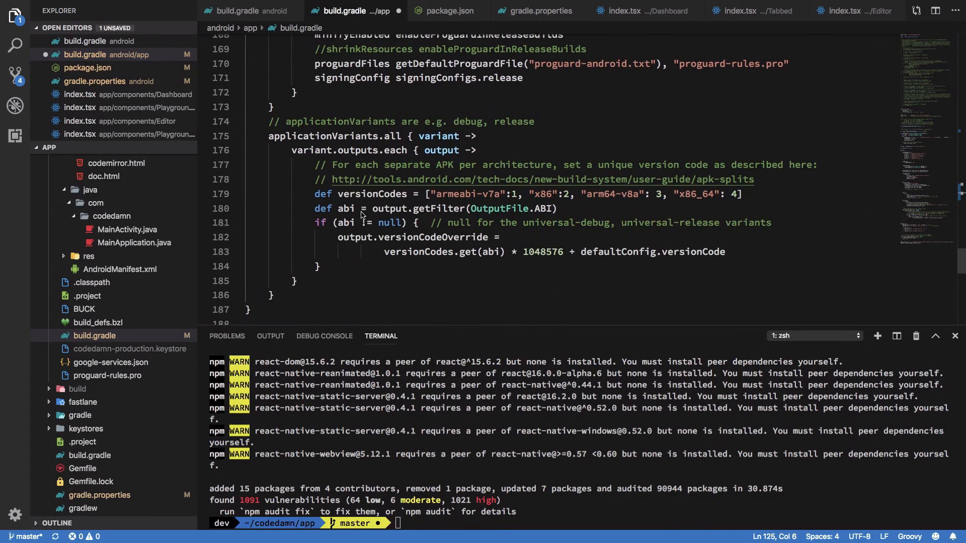
scroll(down, 3)
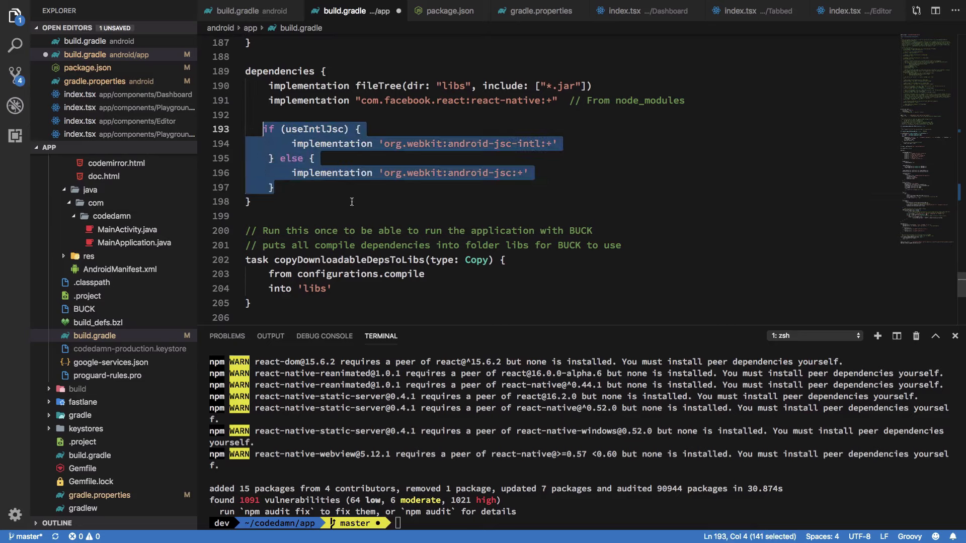
mouse_move(367, 190)
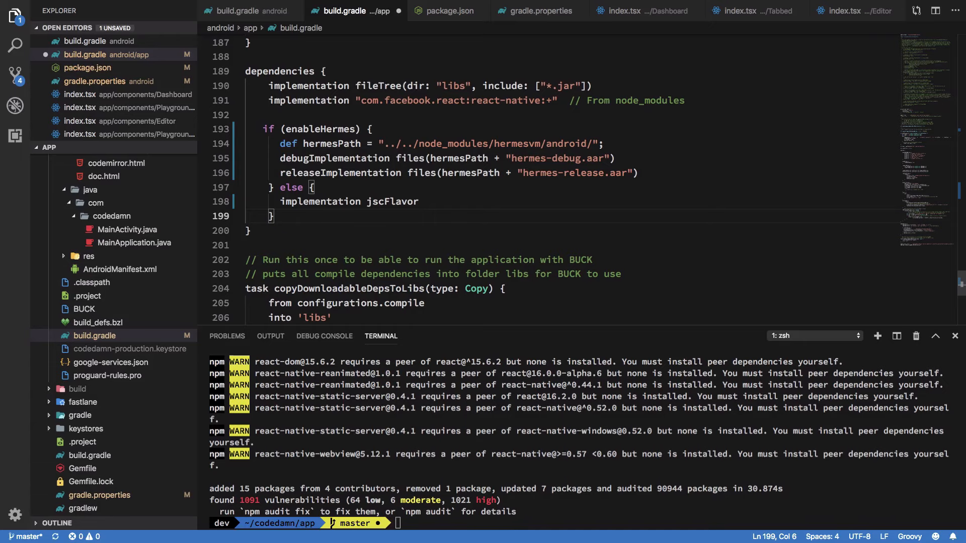
Define jscFlavor = 'org.webkit:android-jsc:+' near the top of build.gradle, then bring up MainApplication.java.
scroll(up, 3)
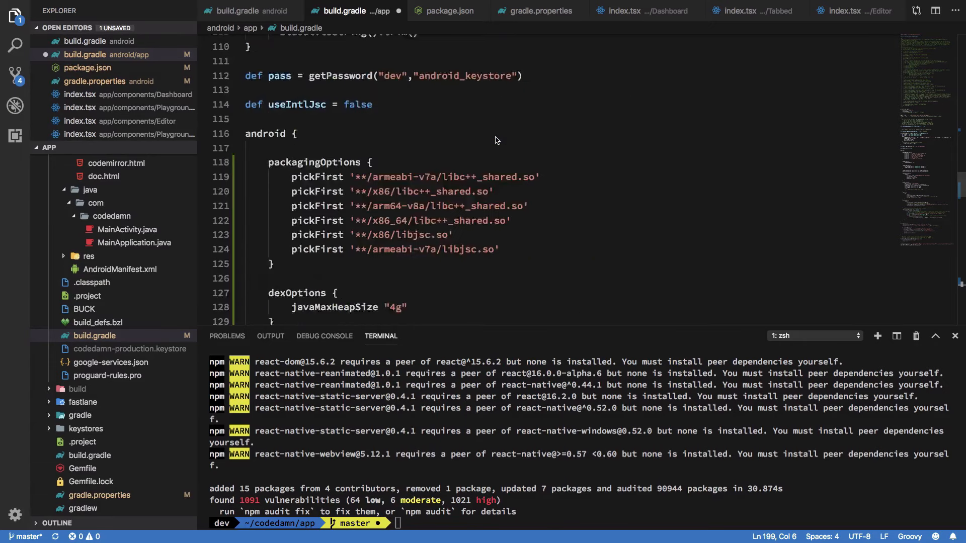
text(def jscFlavor = 'org.webkit:android-jsc:+')
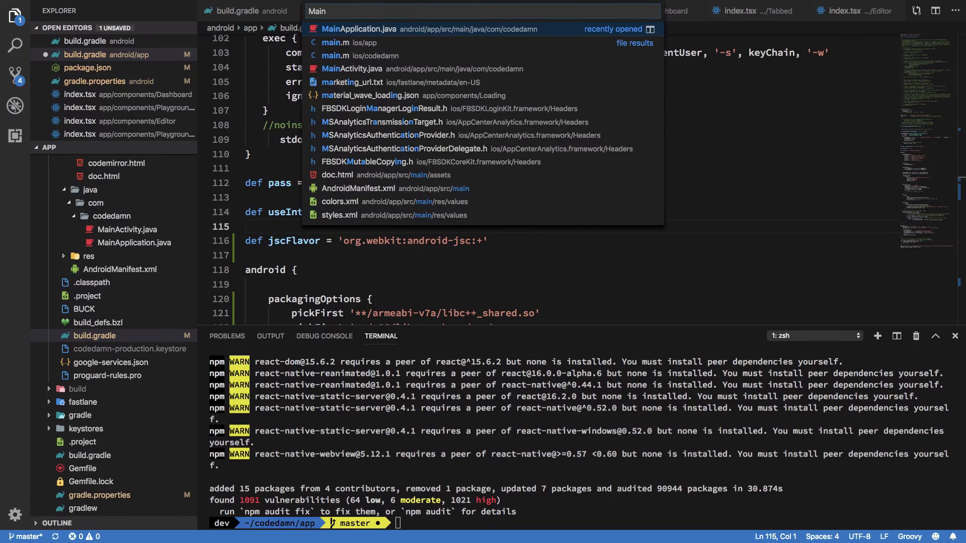
click(358, 30)
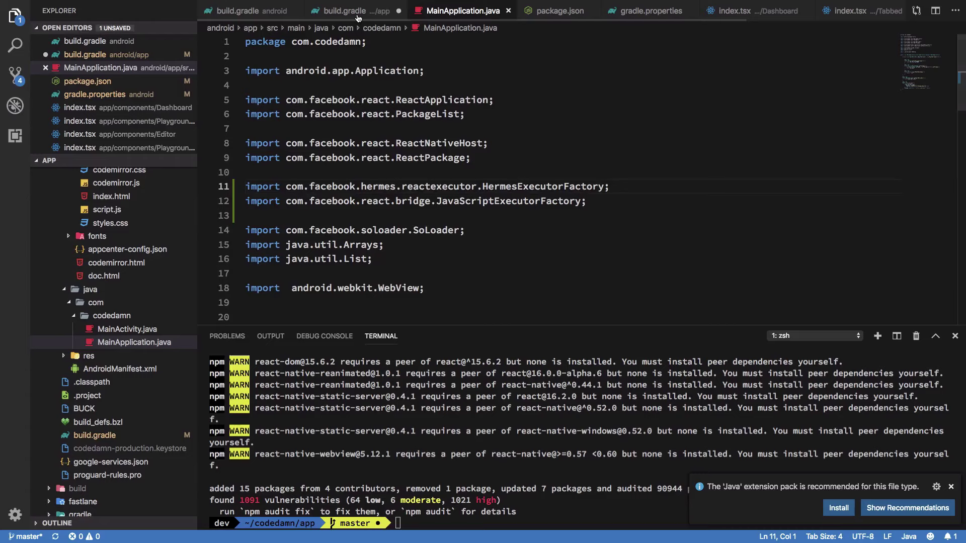
Return from MainApplication.java's Hermes imports to the app module's build.gradle.
click(341, 10)
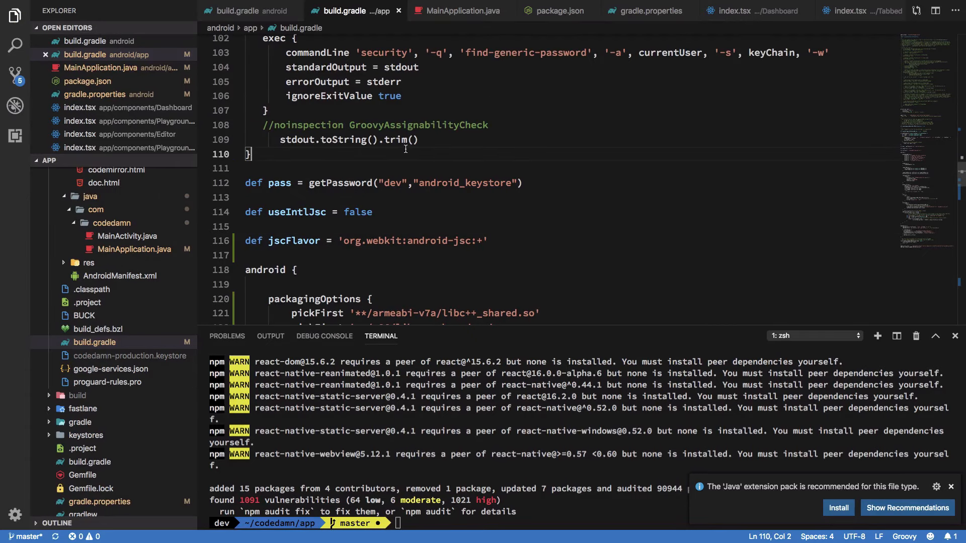
mouse_move(566, 276)
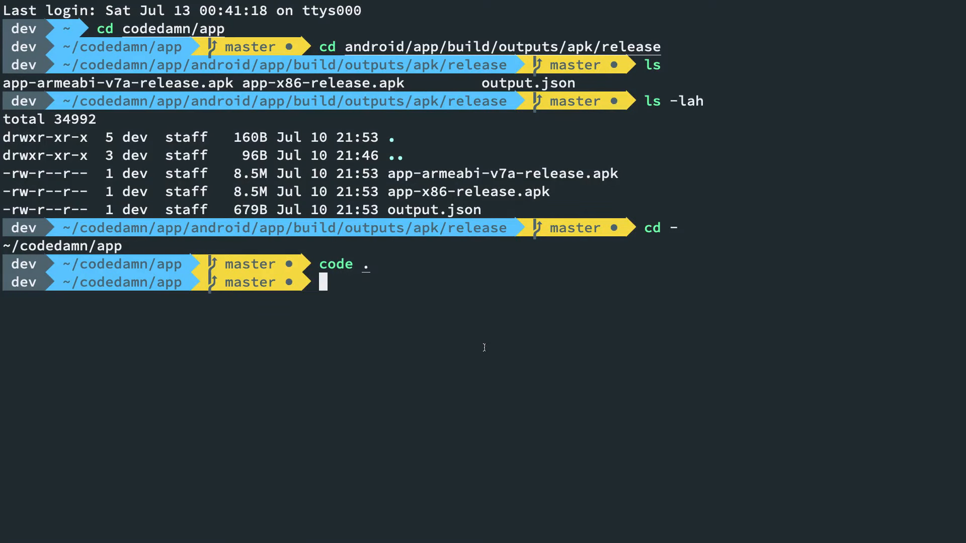
Move into the android folder and run ./gradlew clean.
text(cd android)
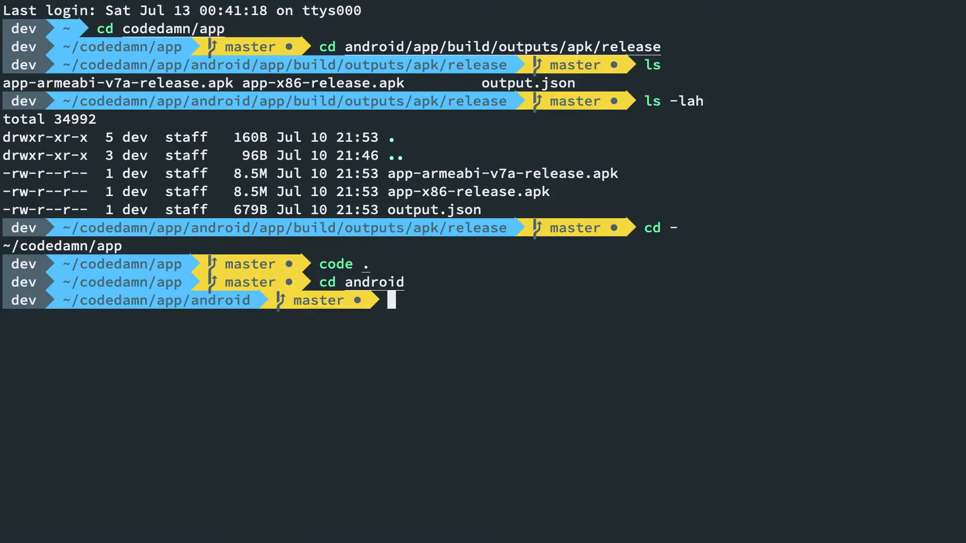
text(./gradlew clean)
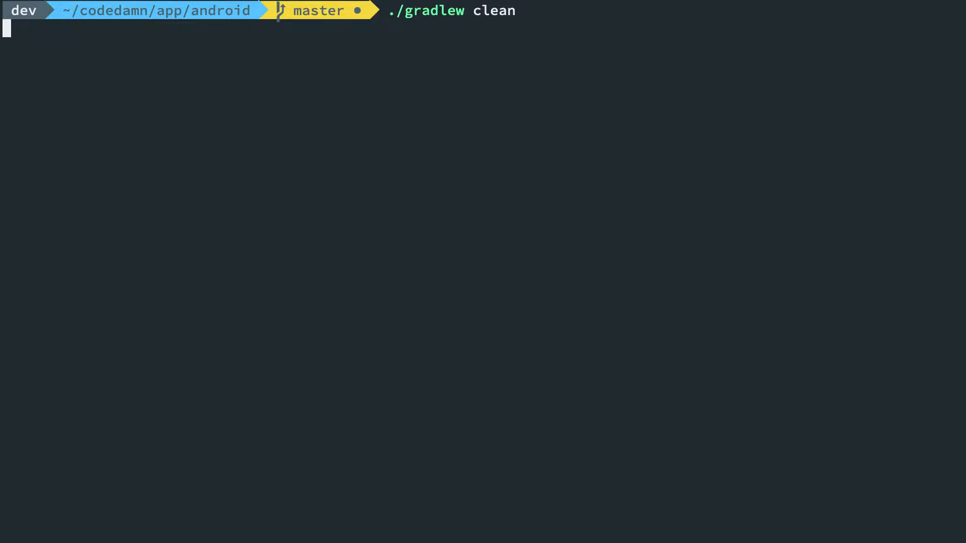
key(Return)
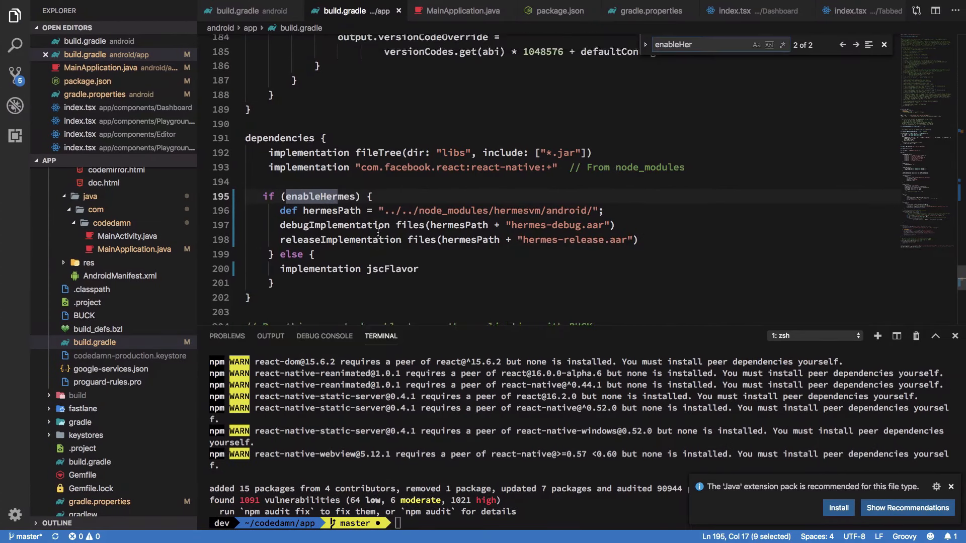
Define enableHermes from project.ext.react.get("enableHermes", ...) below jscFlavor in build.gradle.
scroll(up, 3)
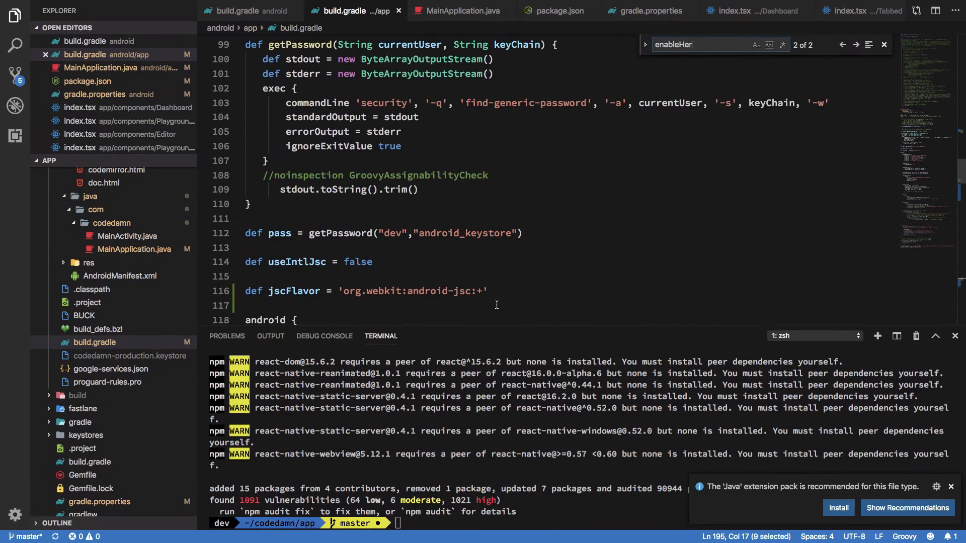
text(def enableHermes = project.ext.react.get("enableHermes", false);)
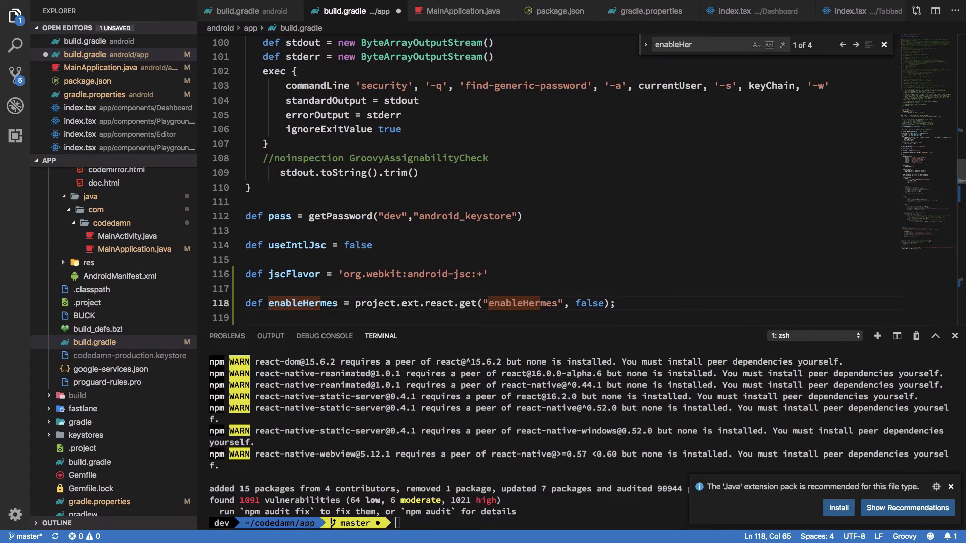
scroll(down, 3)
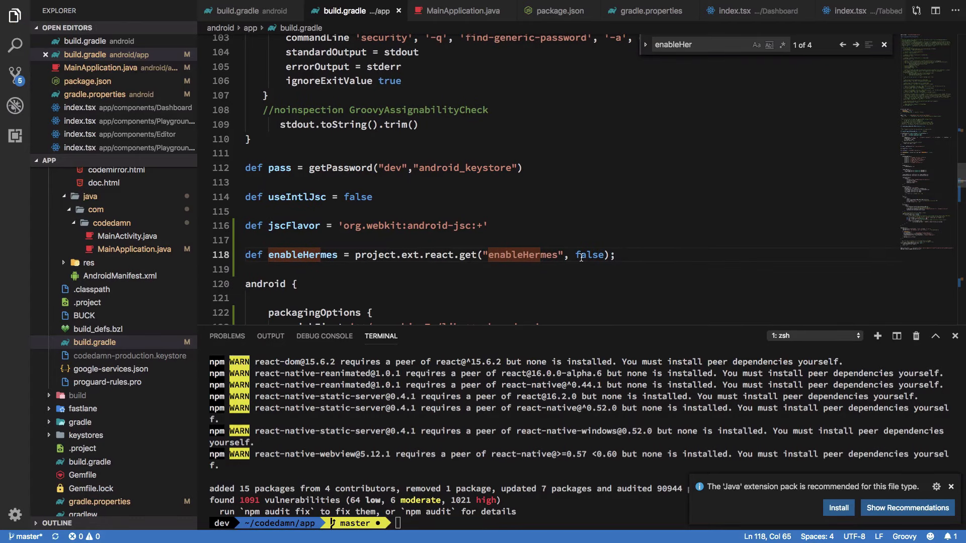
text(true)
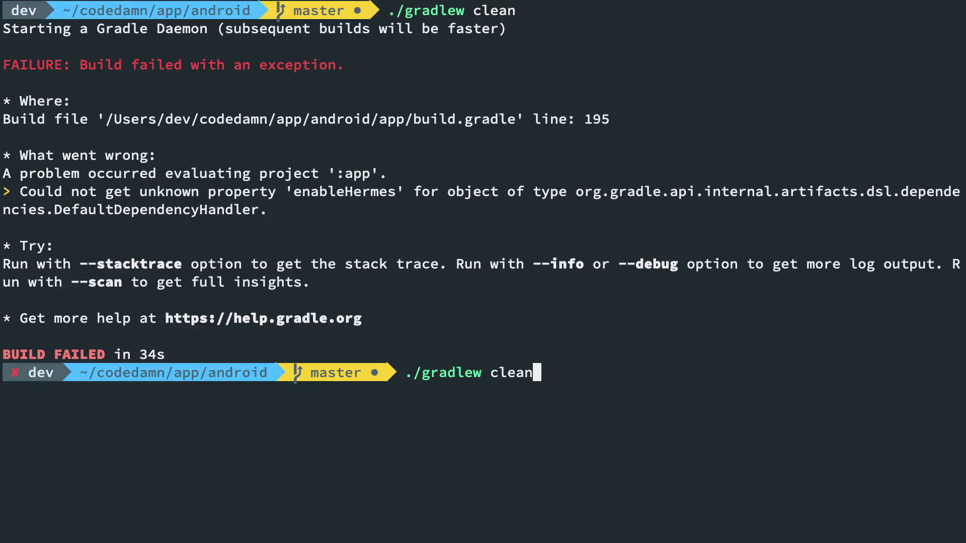
Run ./gradlew clean assembleRelease until it finishes with BUILD SUCCESSFUL.
text(asse)
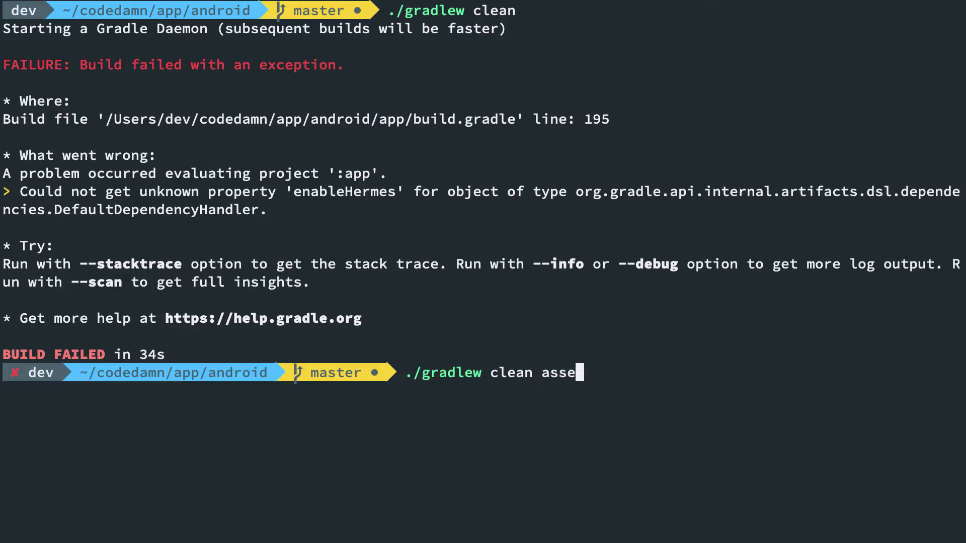
text(mbleRelease)
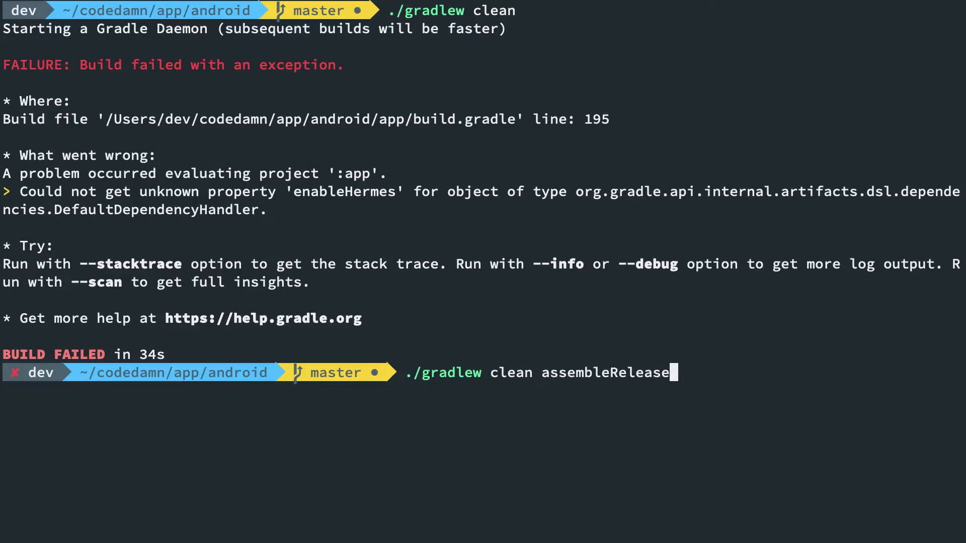
key(Return)
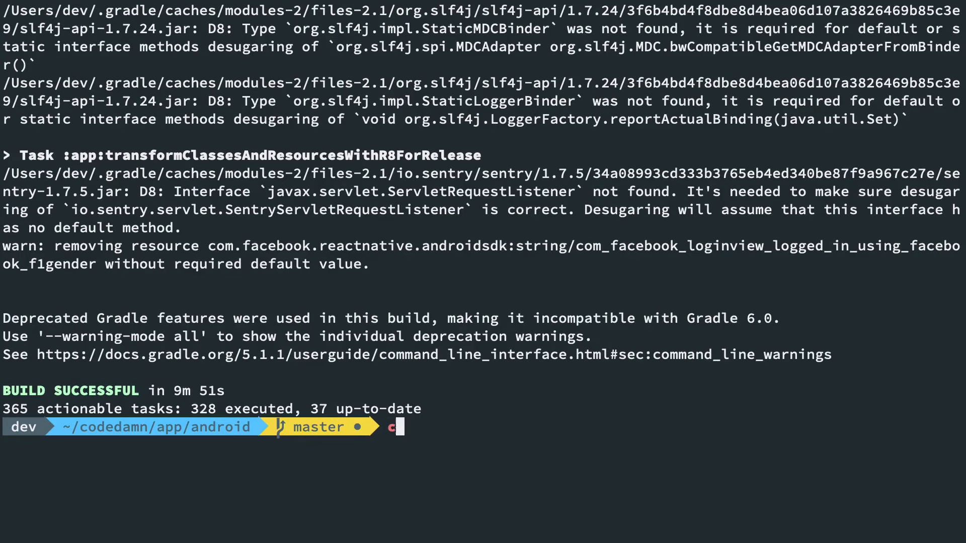
List app/build/outputs/apk/release, showing armeabi-v7a at 6.8M and x86 at 7.3M.
text(d)
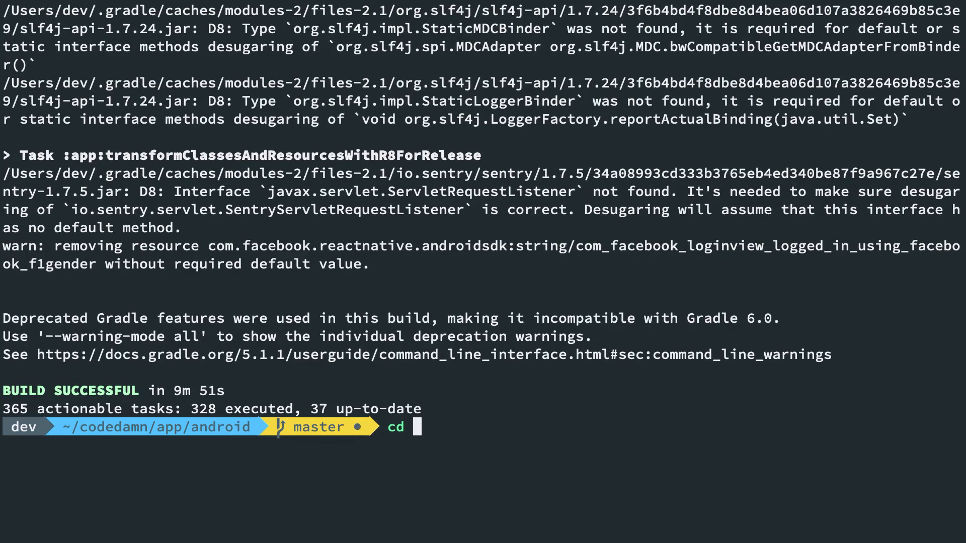
text(build/)
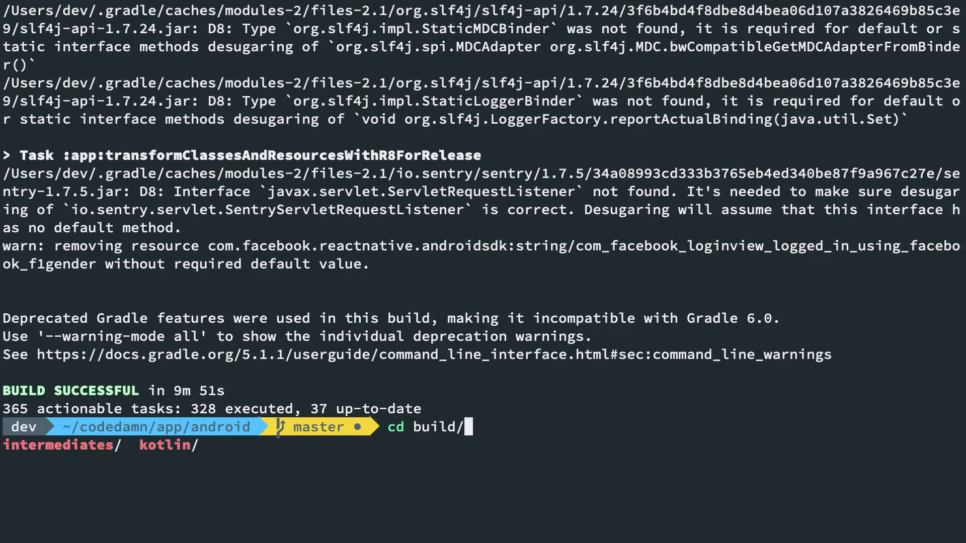
text(app/)
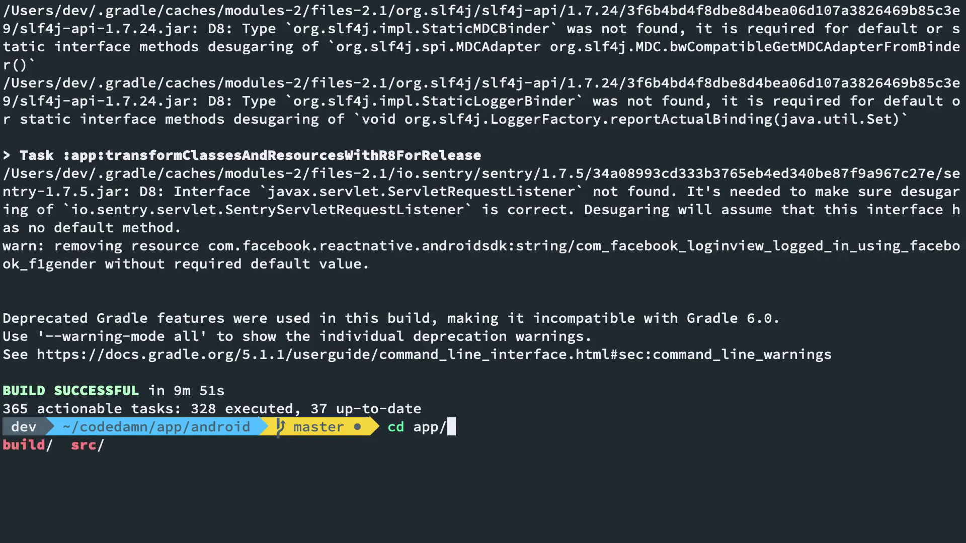
text(build/outputs/)
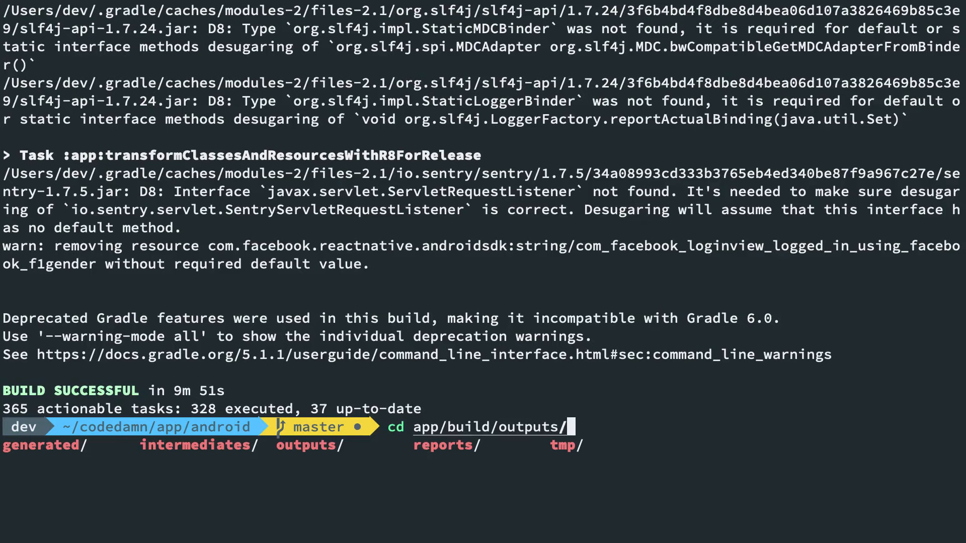
text(apk/release/)
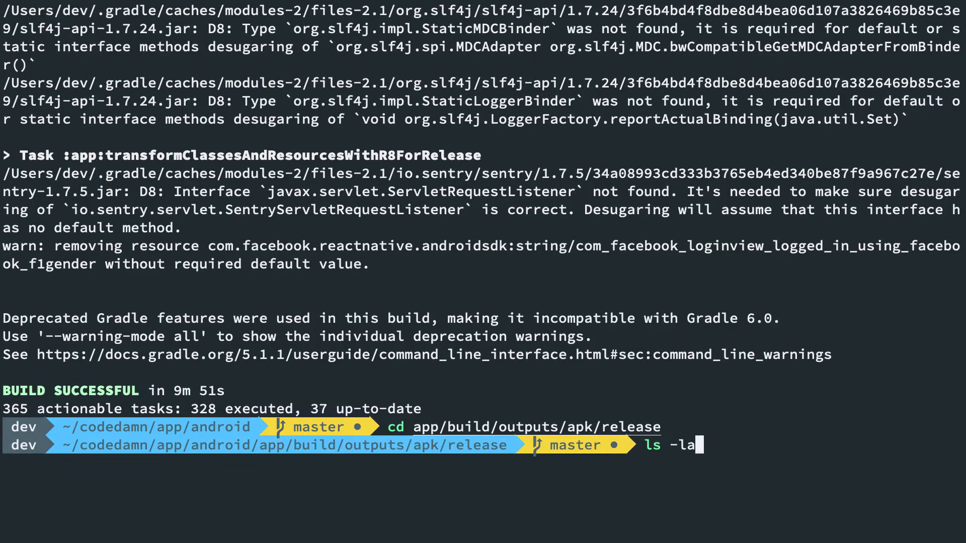
key(Return)
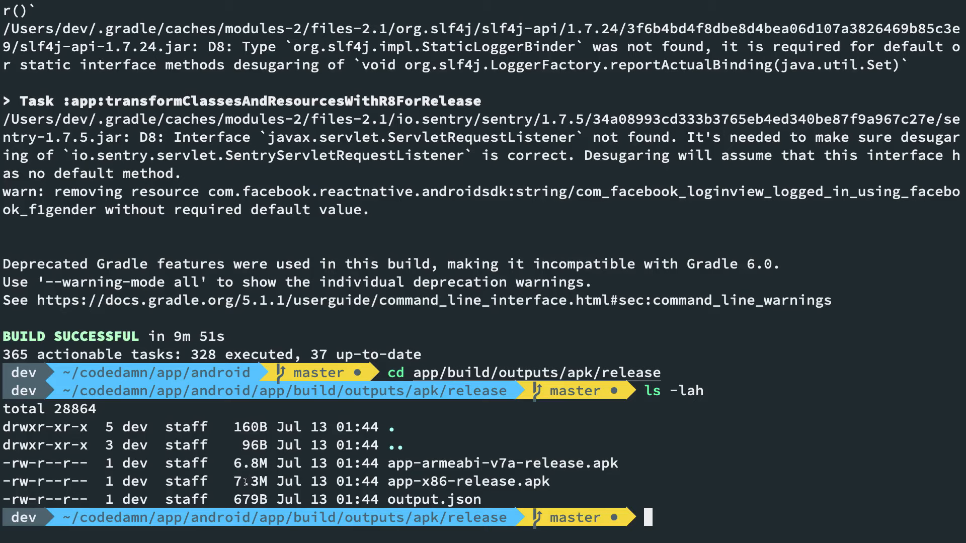
double_click(502, 463)
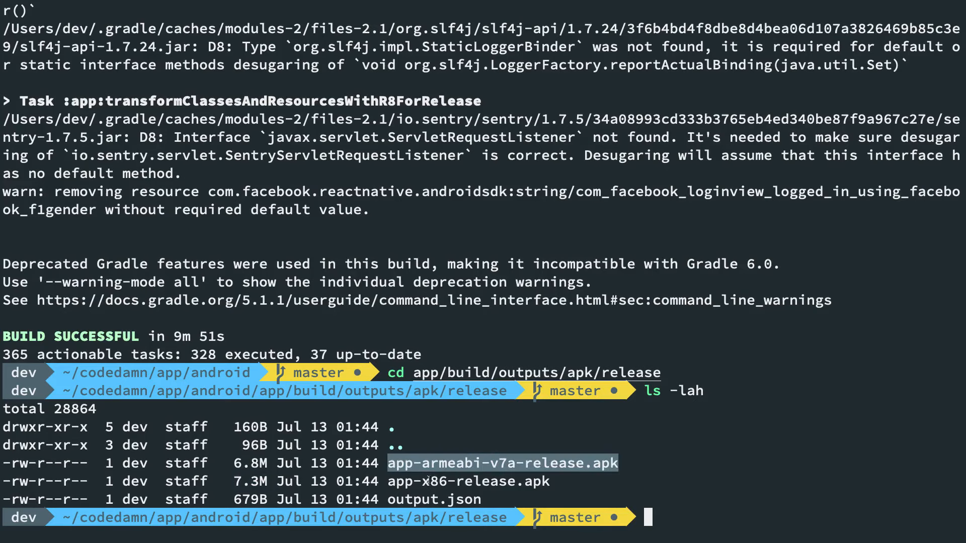
mouse_move(465, 486)
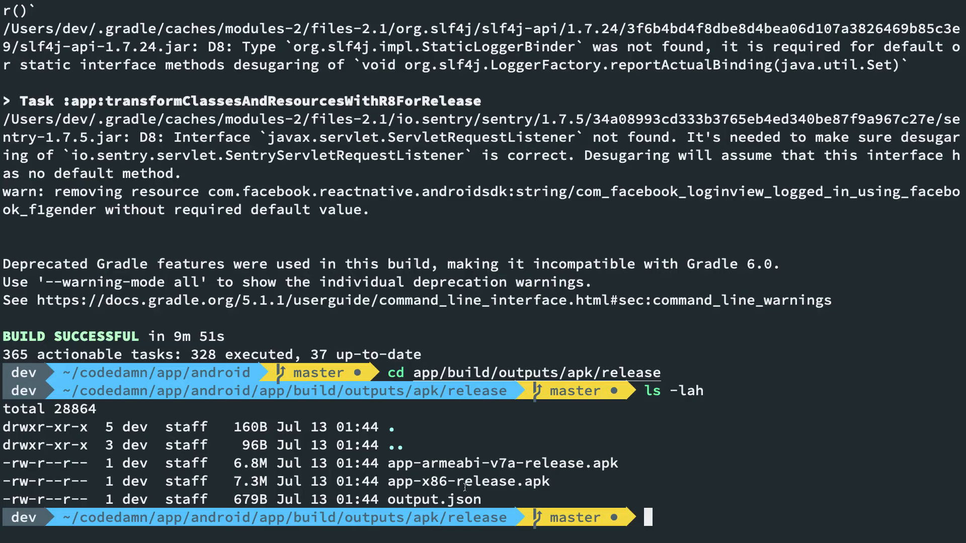
mouse_move(459, 456)
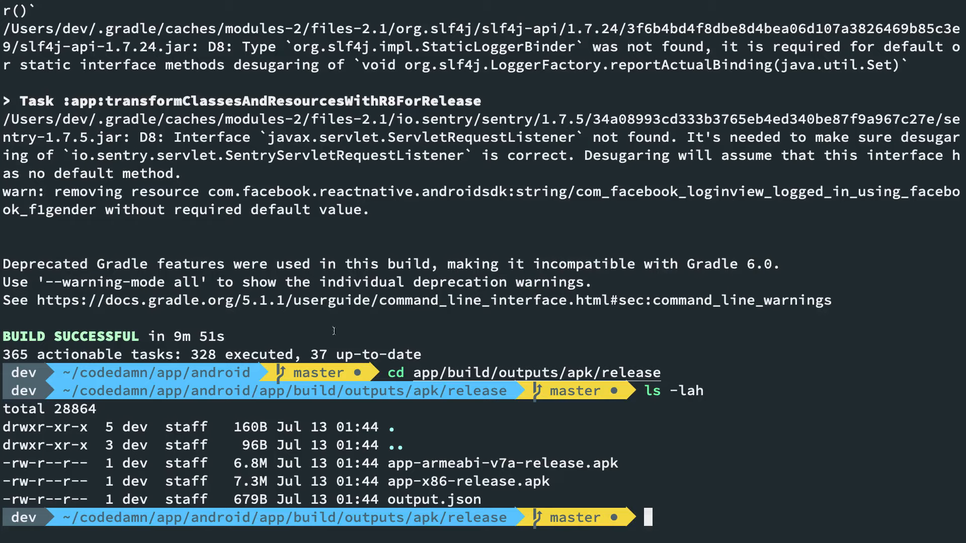
mouse_move(398, 421)
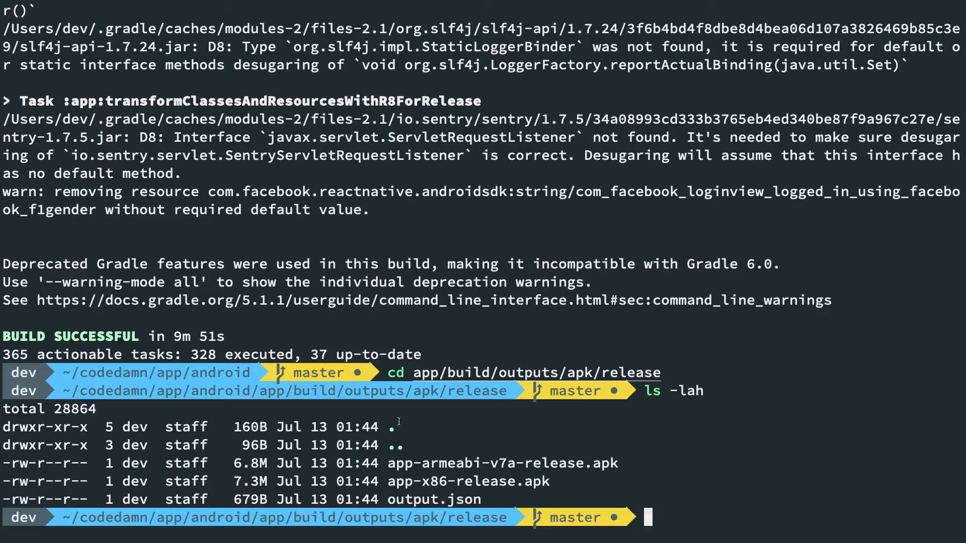